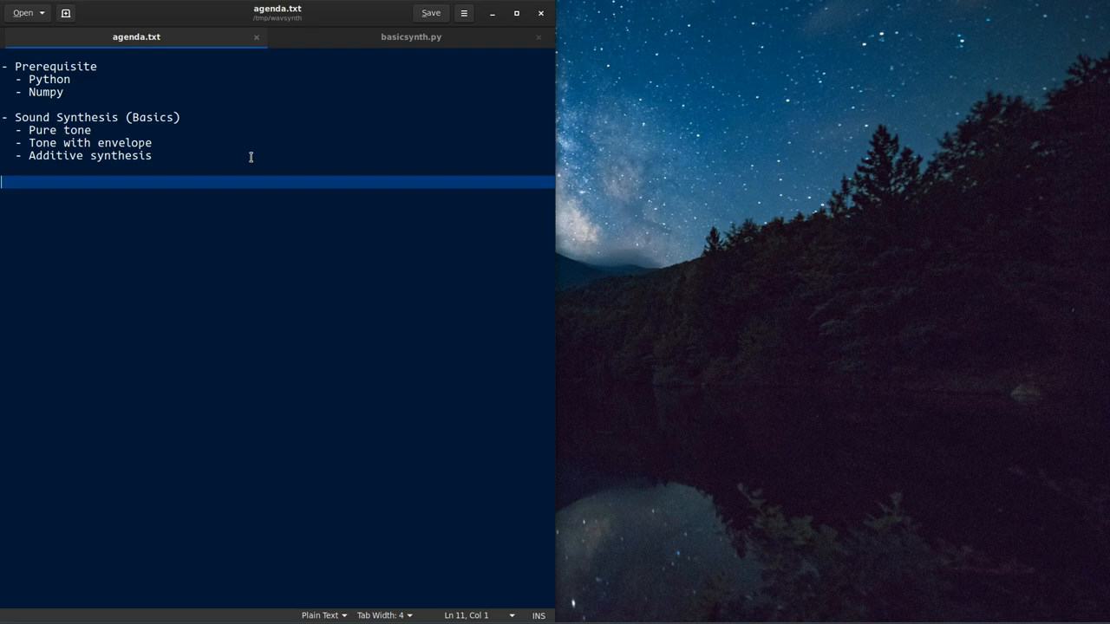
- Show basicsynth.py's main function, where only justSinWav is called
{"action": "left_click", "coordinate": [411, 36]}
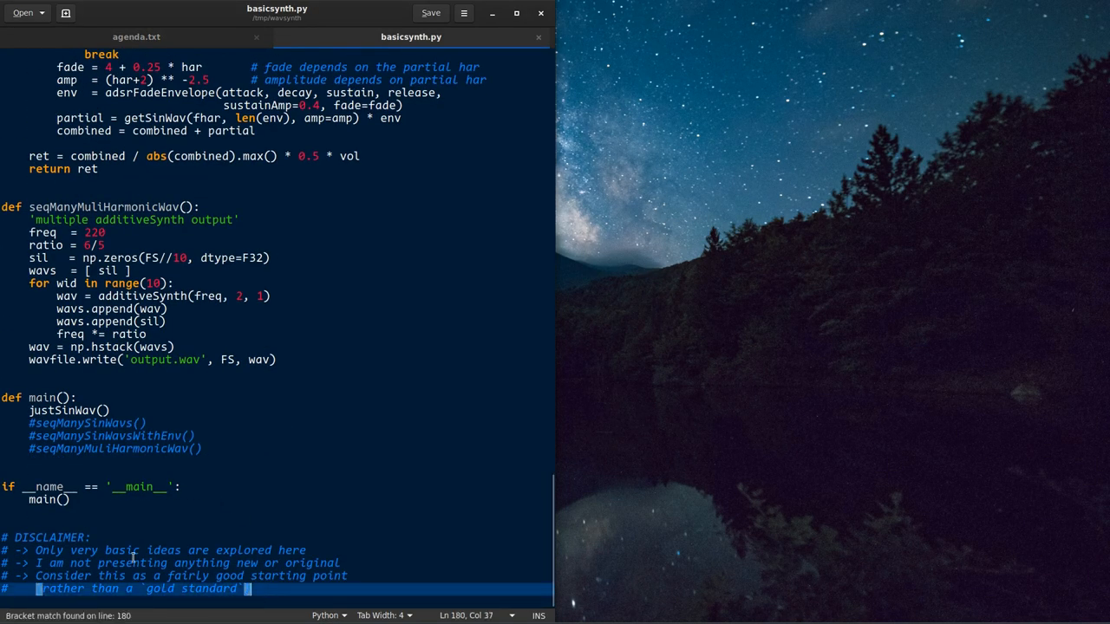
{"action": "left_click", "coordinate": [130, 537]}
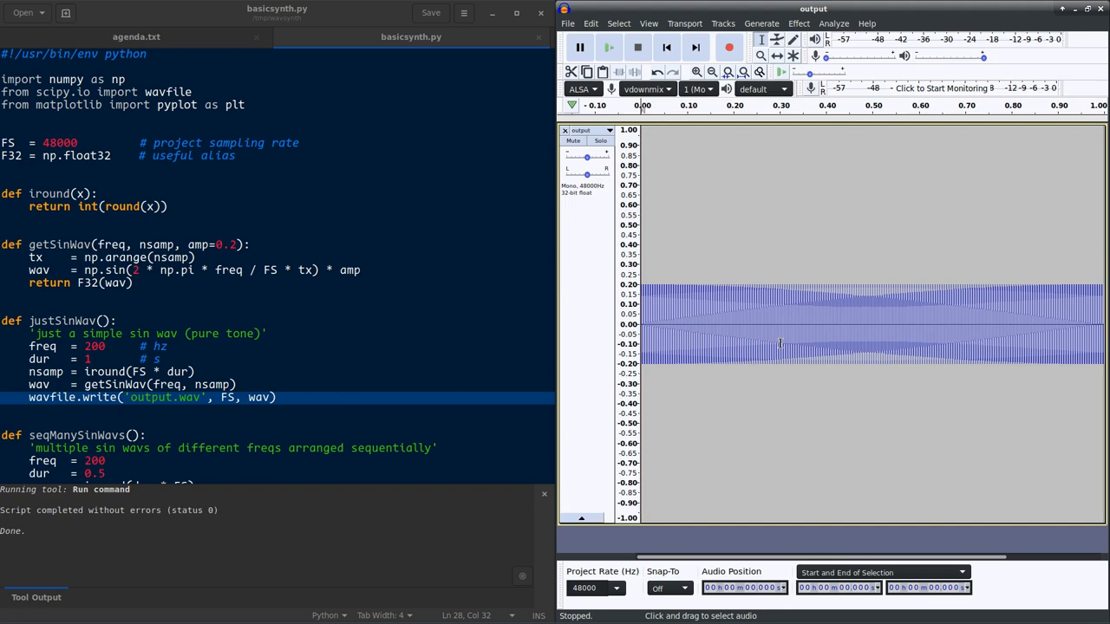
{"action": "left_click", "coordinate": [593, 130]}
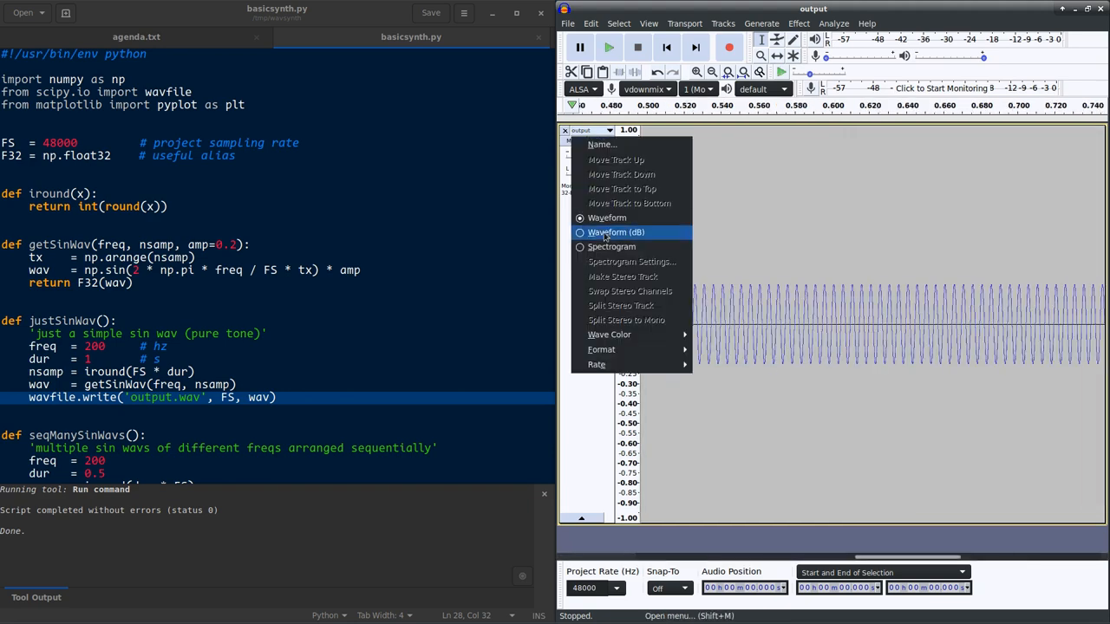
{"action": "left_click", "coordinate": [612, 246]}
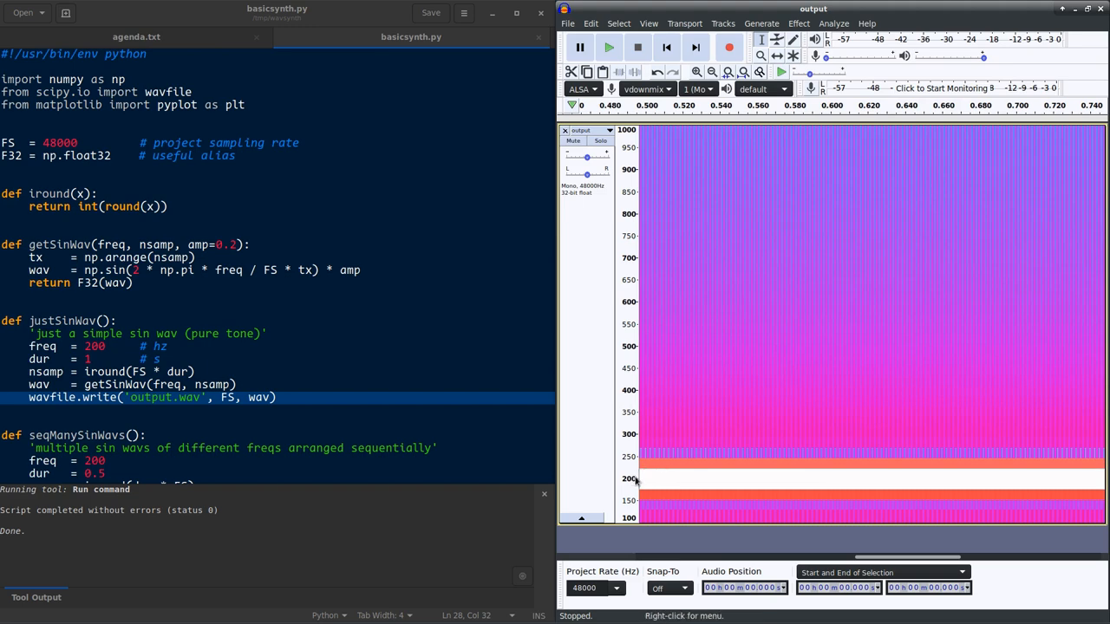
{"action": "left_click", "coordinate": [609, 130]}
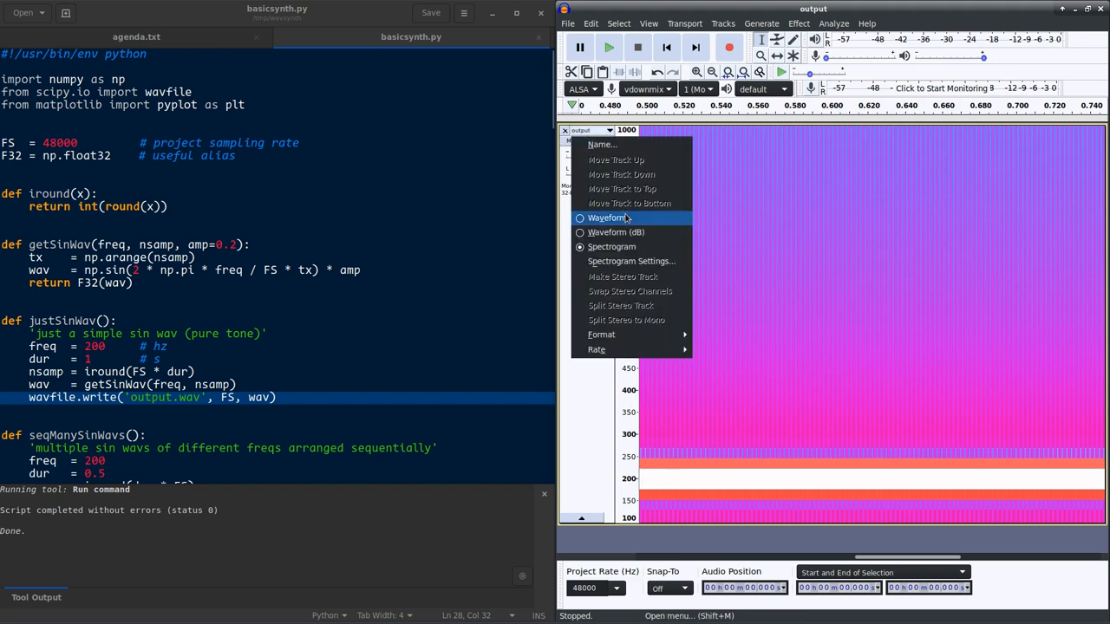
{"action": "left_click", "coordinate": [608, 217]}
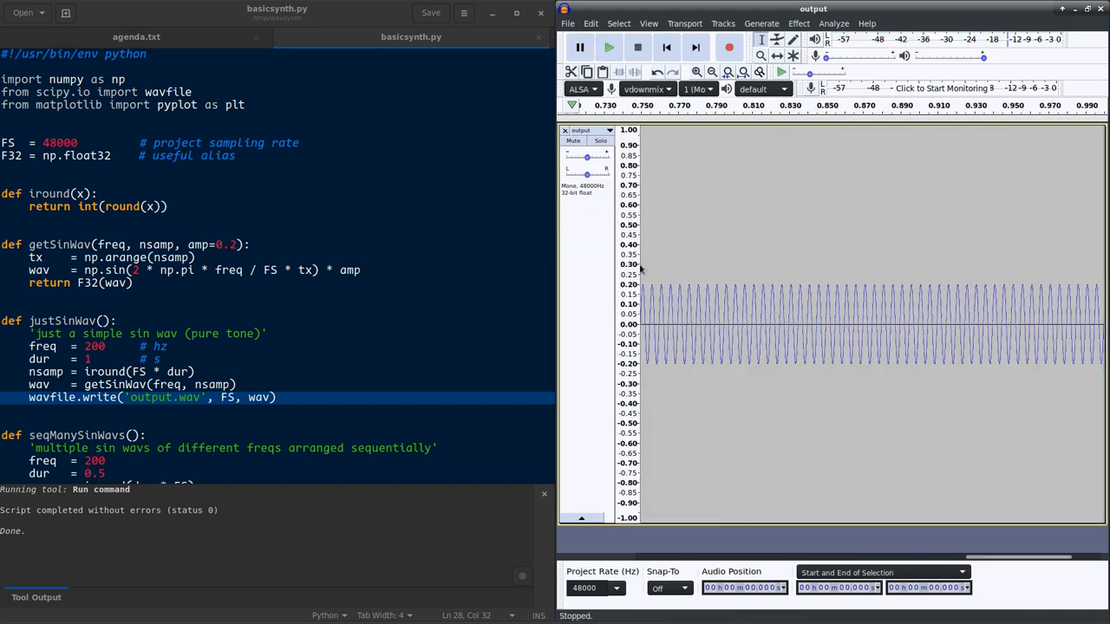
{"action": "mouse_move", "coordinate": [691, 269]}
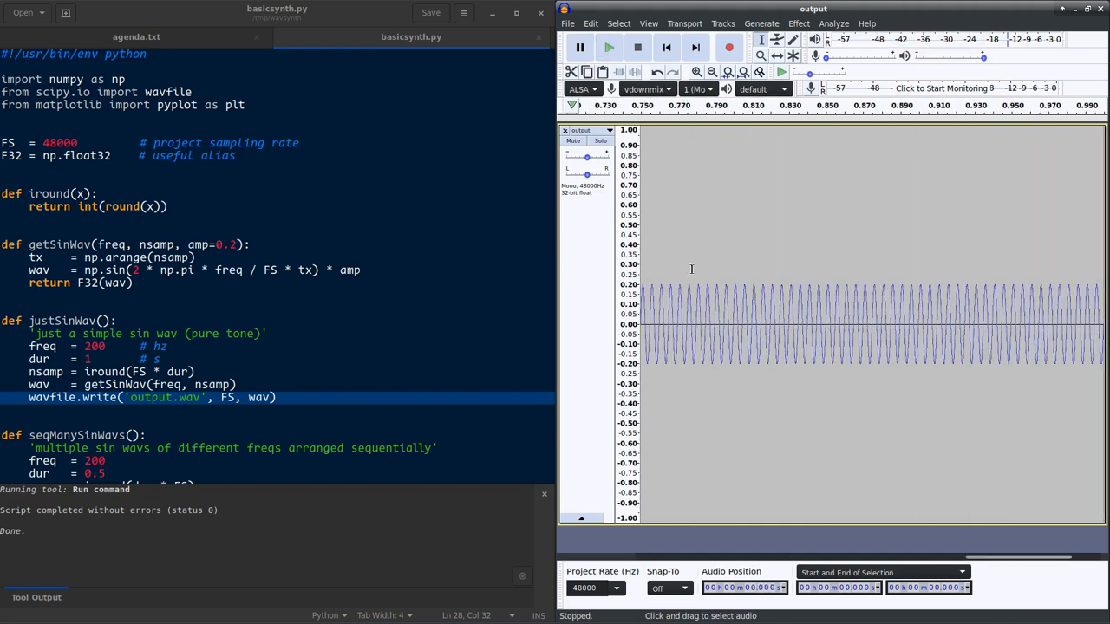
{"action": "left_click", "coordinate": [609, 47]}
{"action": "type", "text": "4"}
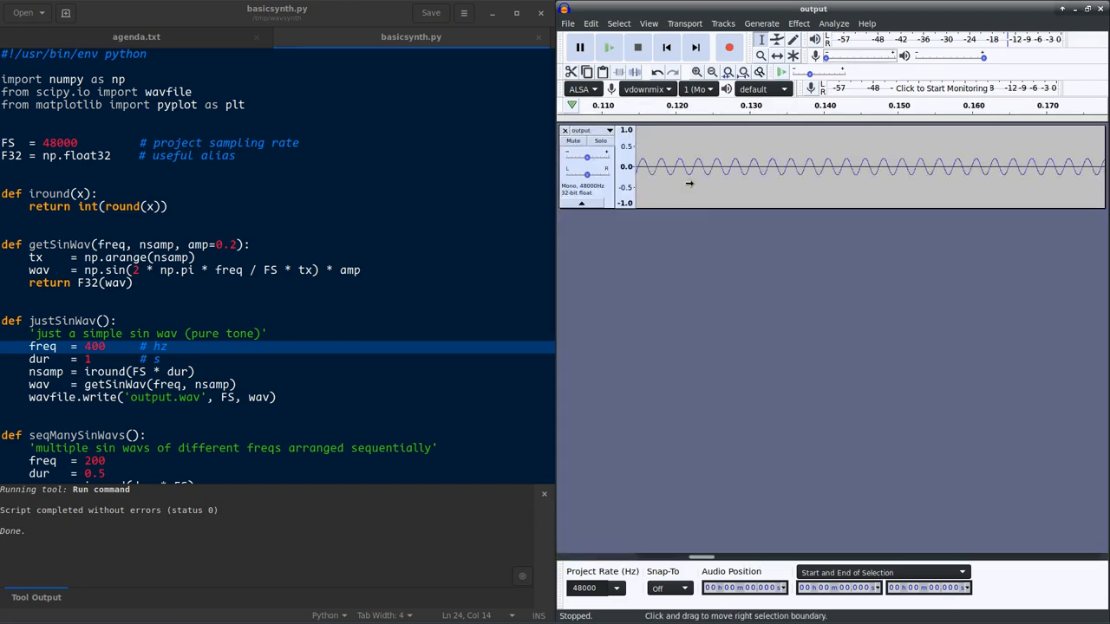
- Display the 400 Hz tone as a spectrogram, play it, then remove the track
{"action": "left_click", "coordinate": [611, 130]}
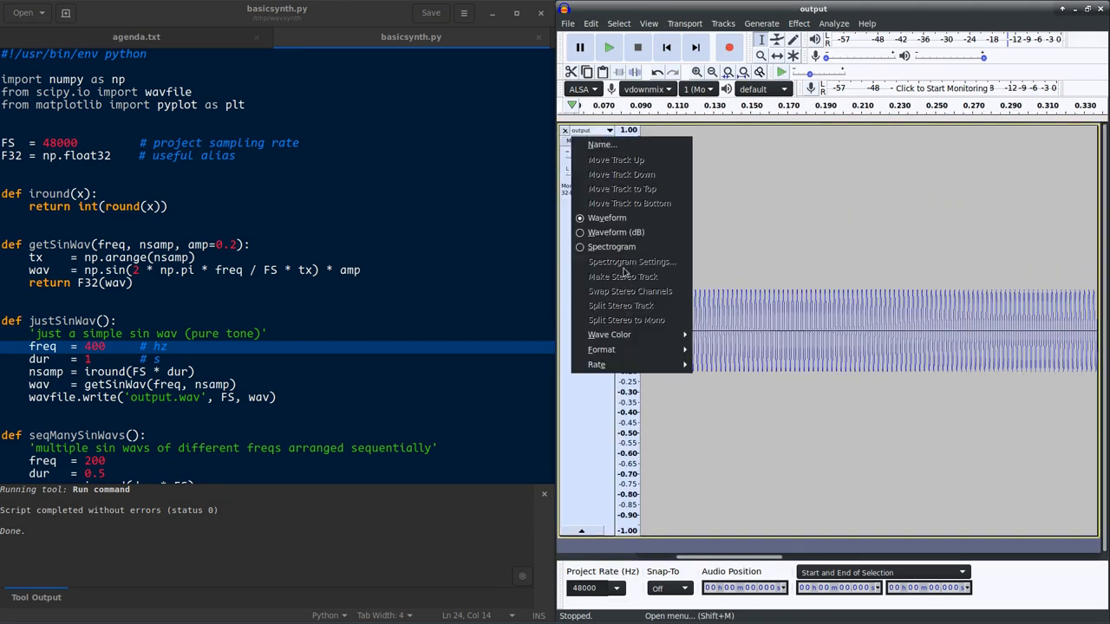
{"action": "left_click", "coordinate": [580, 247]}
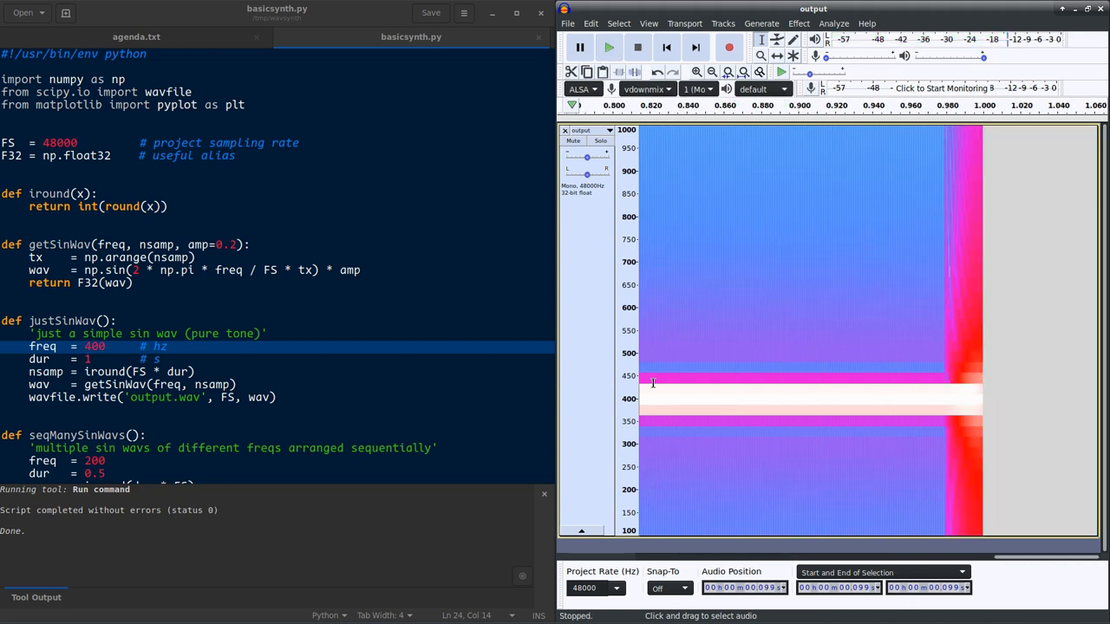
{"action": "left_click", "coordinate": [609, 47]}
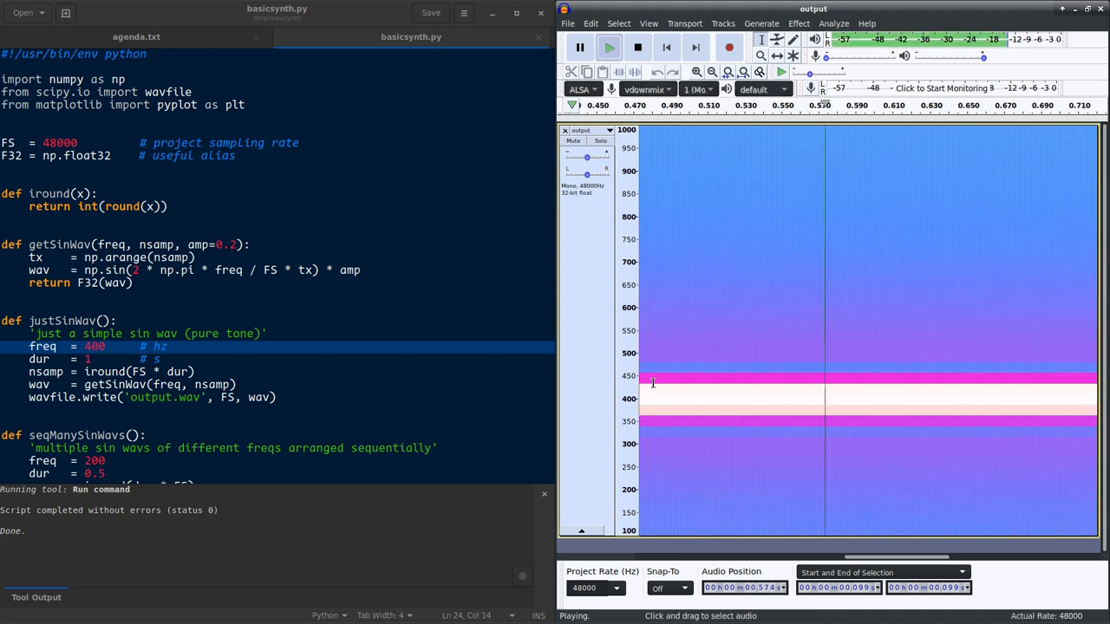
{"action": "left_click", "coordinate": [637, 47]}
{"action": "type", "text": "8"}
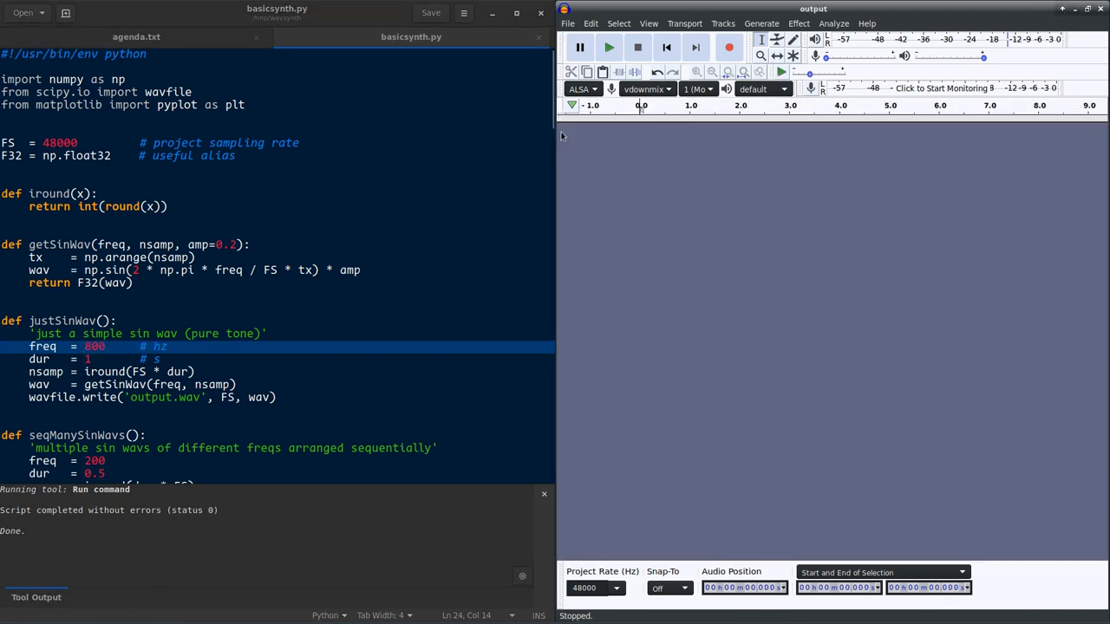
{"action": "left_click", "coordinate": [293, 359]}
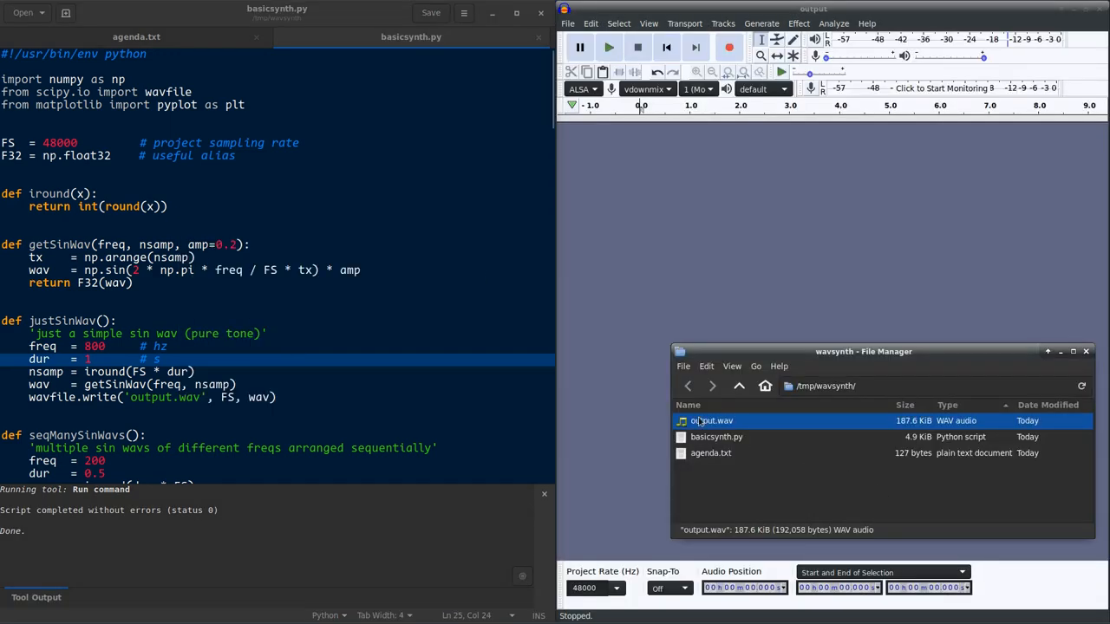
{"action": "double_click", "coordinate": [713, 421]}
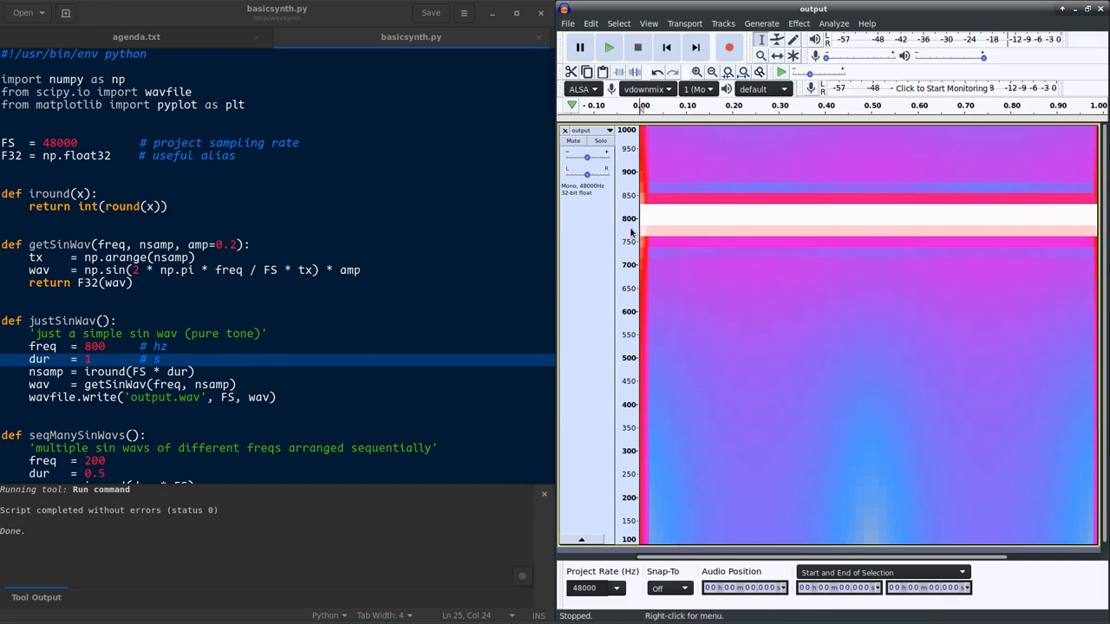
{"action": "mouse_move", "coordinate": [713, 356]}
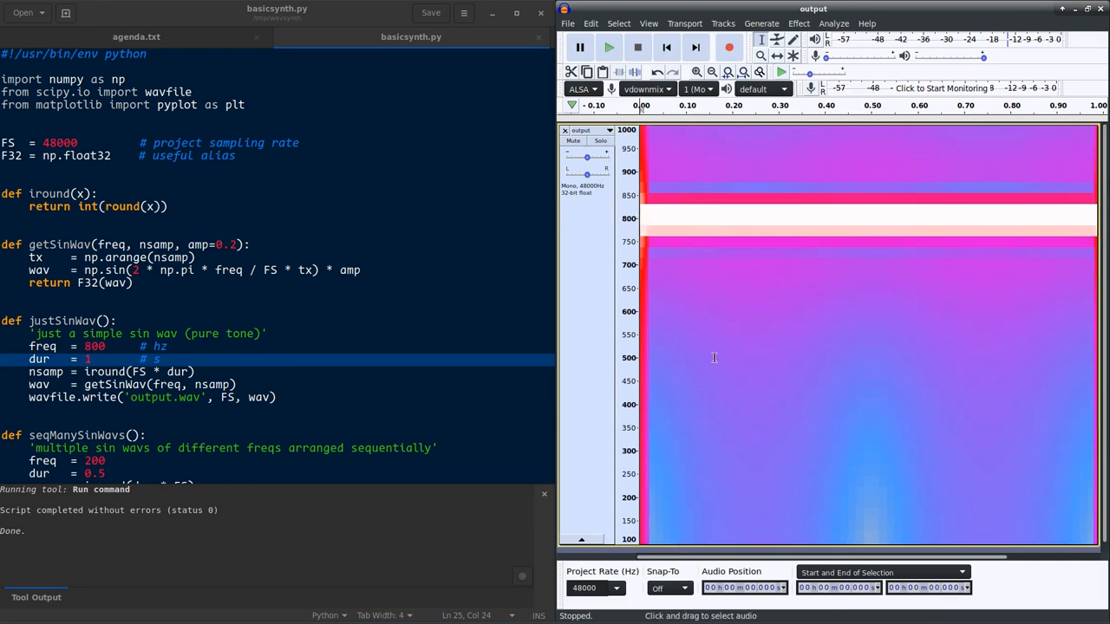
{"action": "scroll", "scroll_direction": "right", "scroll_amount": 3}
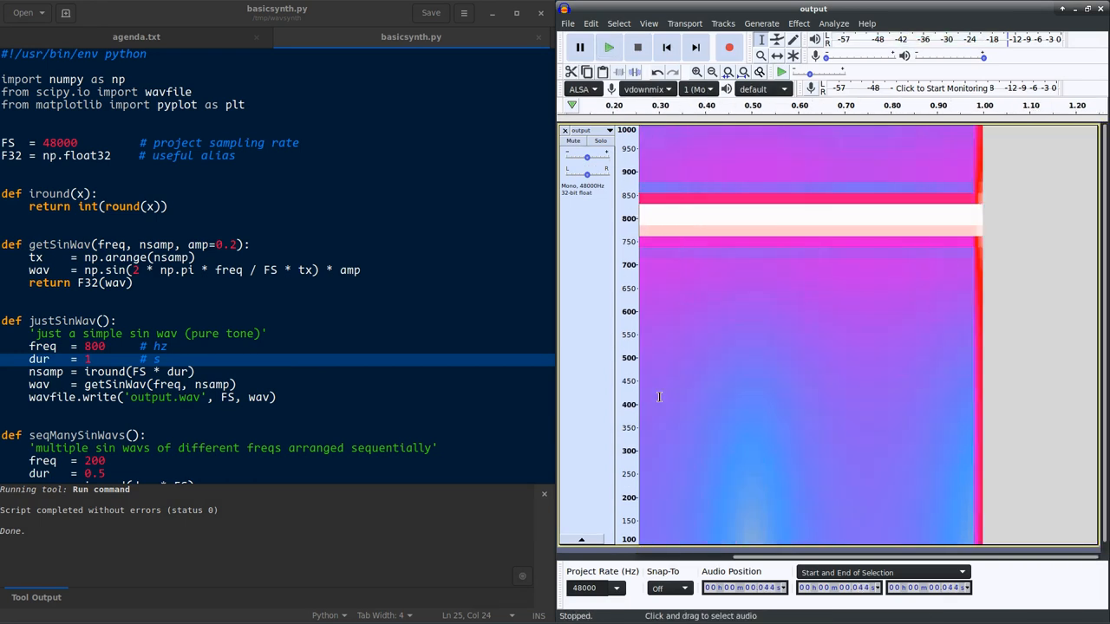
{"action": "mouse_move", "coordinate": [661, 267]}
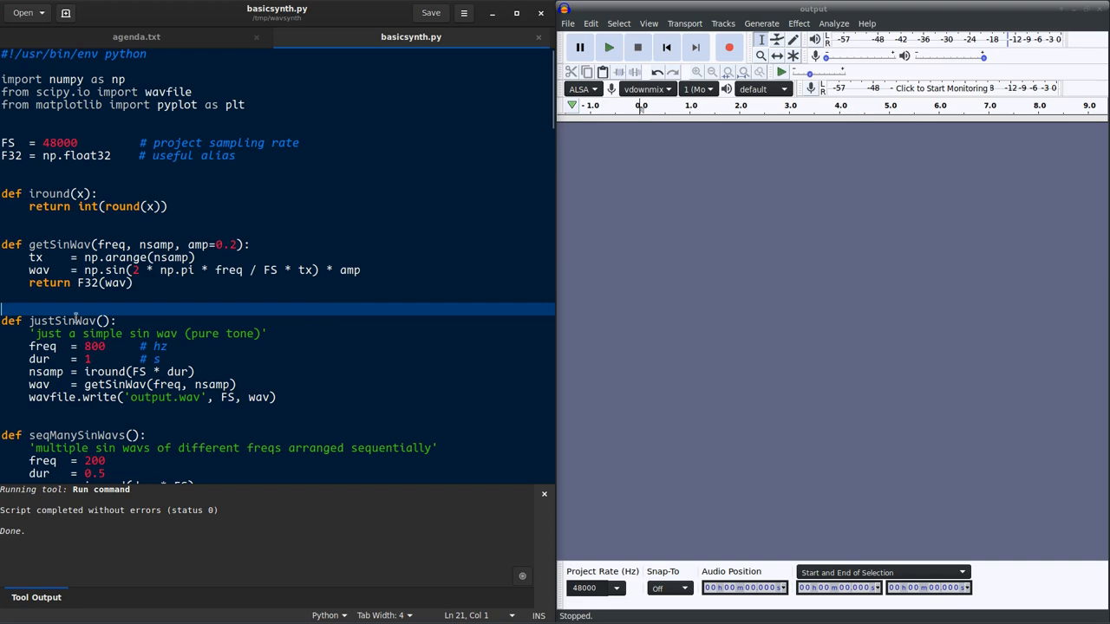
- Scroll down through main() and back up toward the seqManySinWavs definition
{"action": "scroll", "scroll_direction": "down", "scroll_amount": 3}
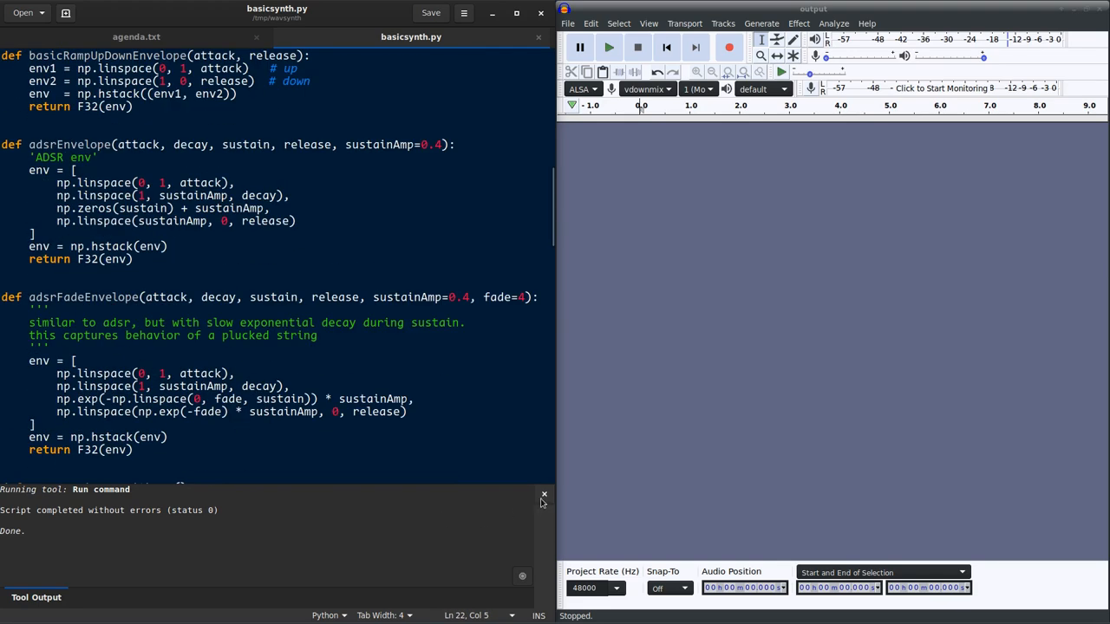
{"action": "scroll", "scroll_direction": "down", "scroll_amount": 3}
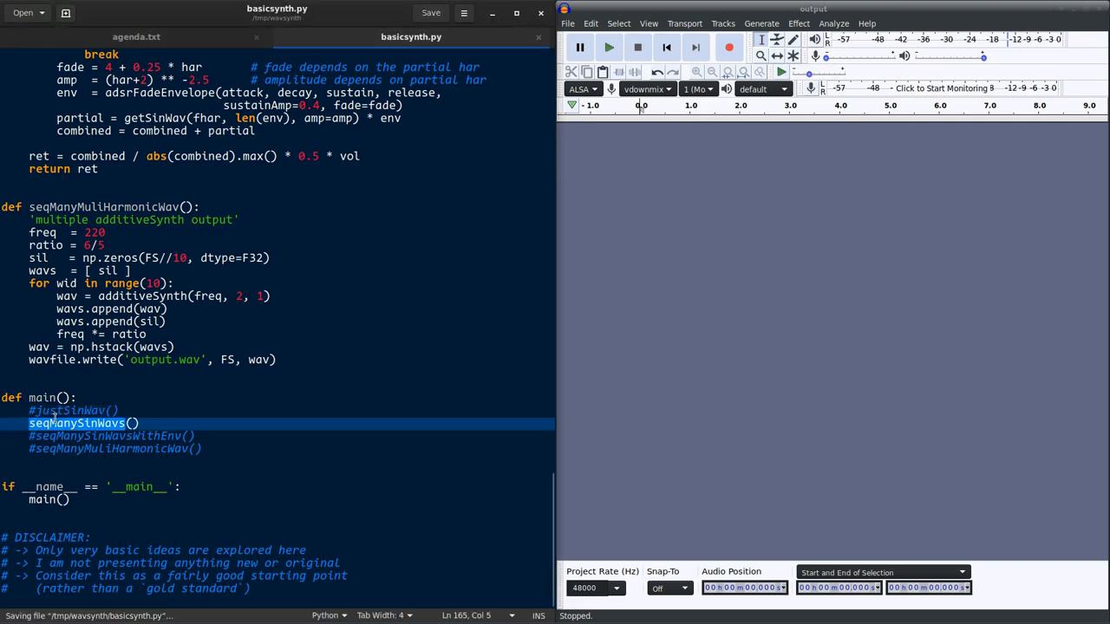
{"action": "scroll", "scroll_direction": "up", "scroll_amount": 3}
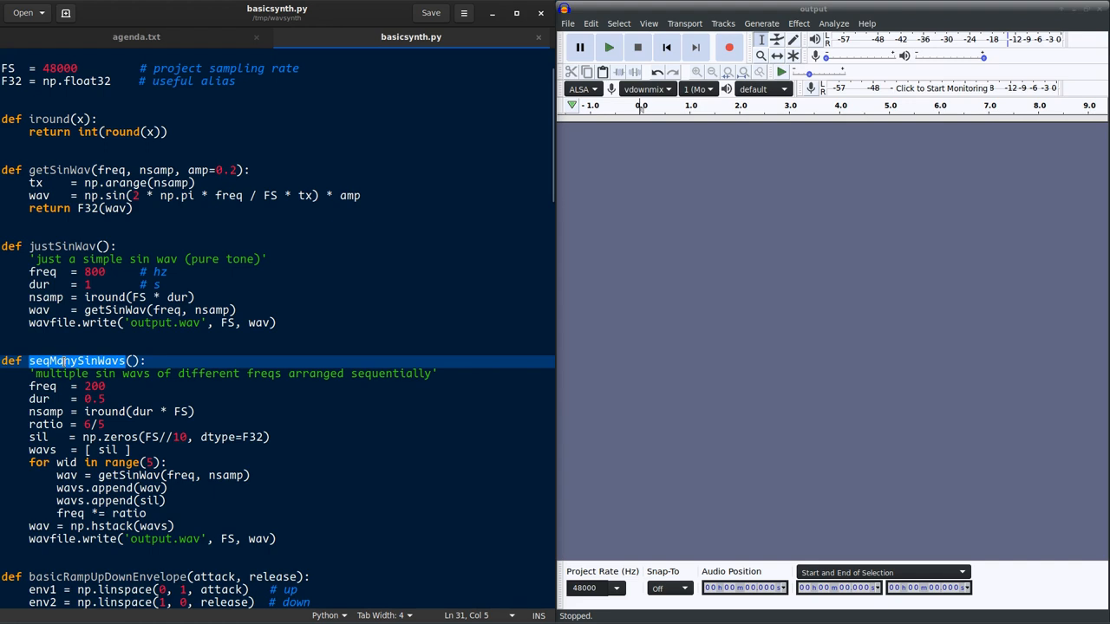
{"action": "left_click", "coordinate": [61, 373]}
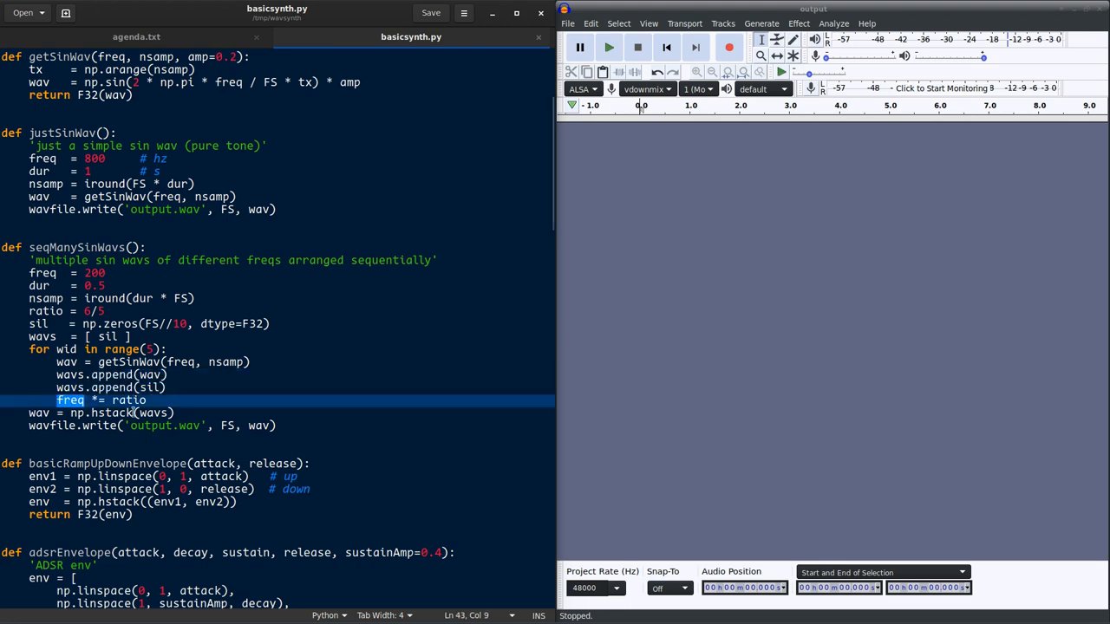
{"action": "left_click", "coordinate": [171, 425]}
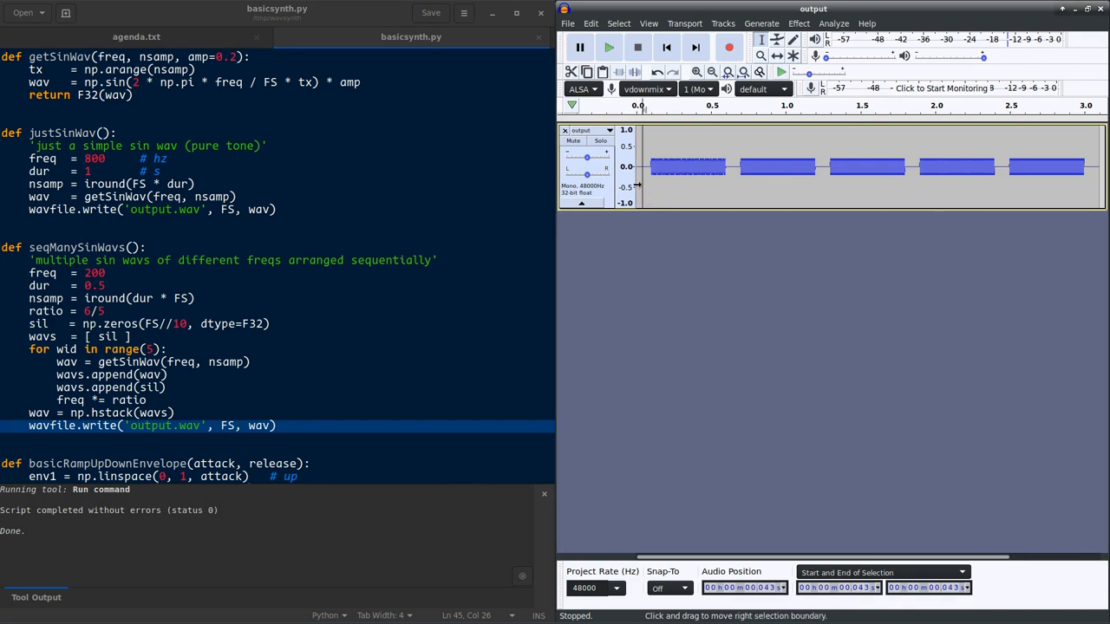
{"action": "left_click", "coordinate": [608, 47]}
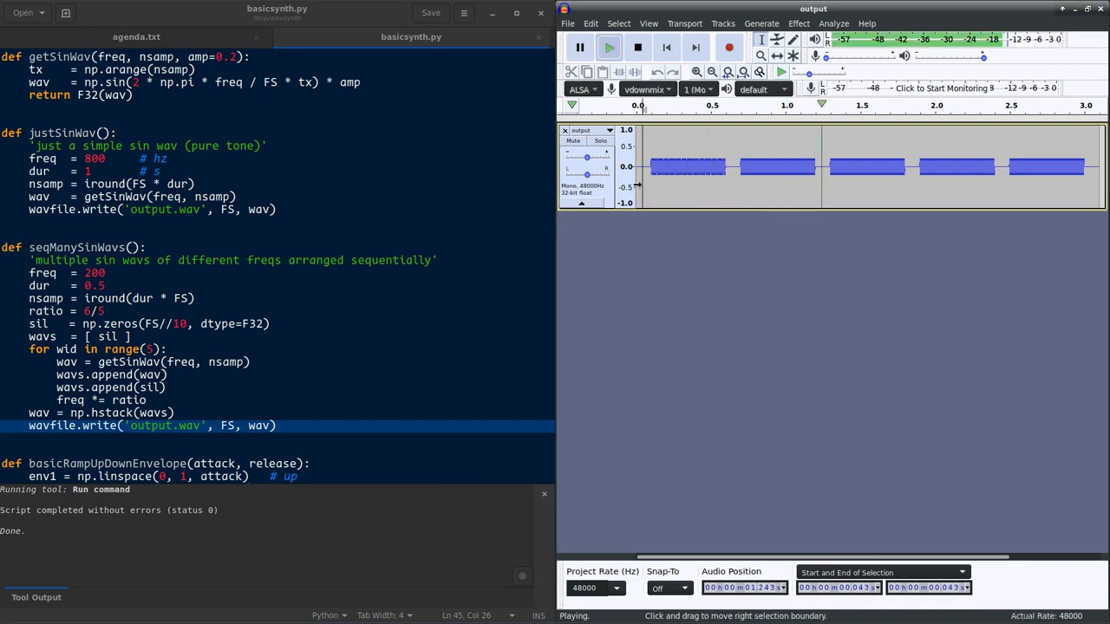
{"action": "left_click", "coordinate": [638, 47]}
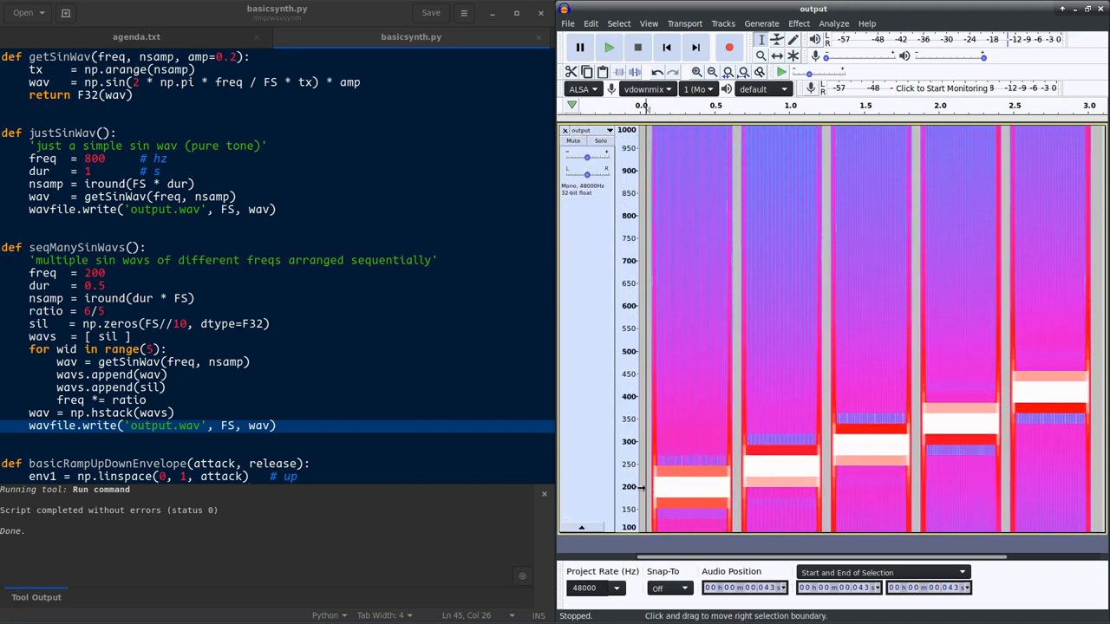
{"action": "left_click", "coordinate": [609, 47]}
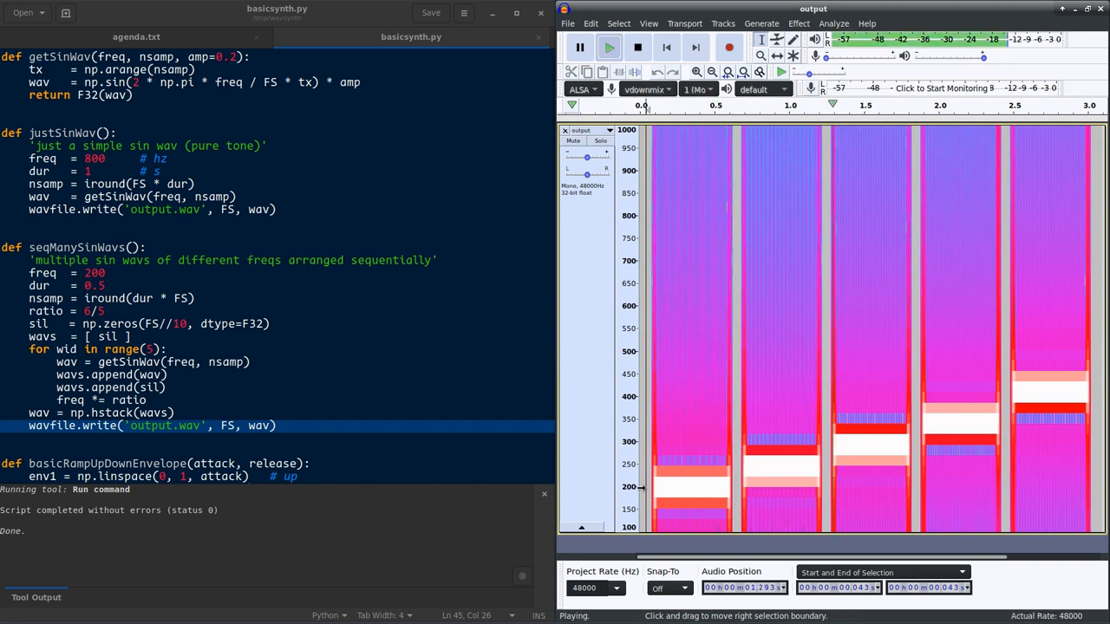
{"action": "left_click", "coordinate": [637, 47]}
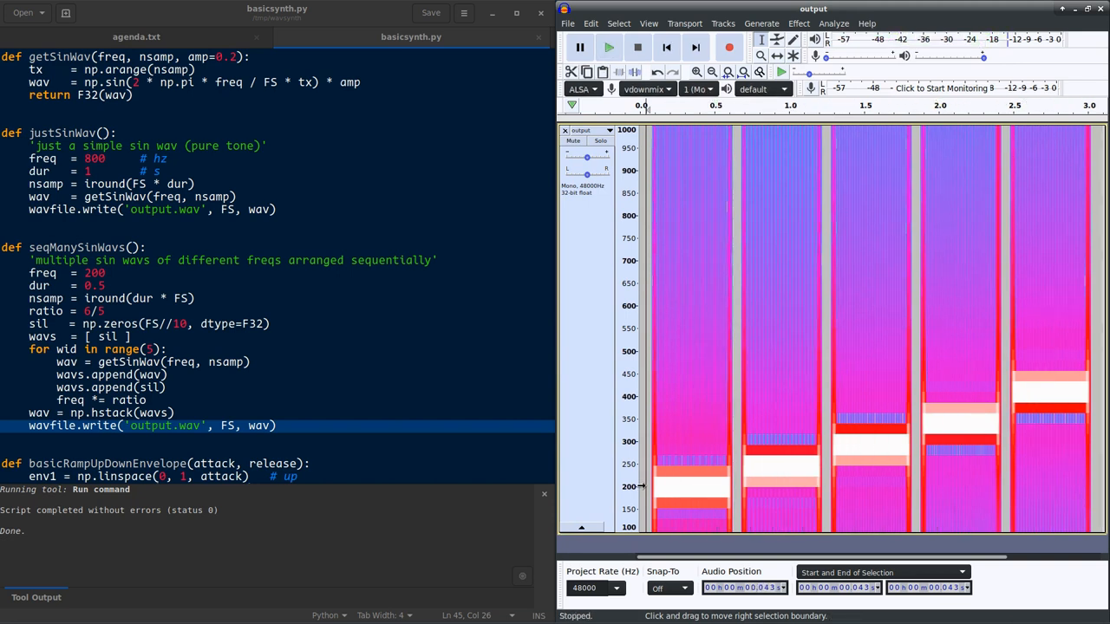
{"action": "mouse_move", "coordinate": [475, 307]}
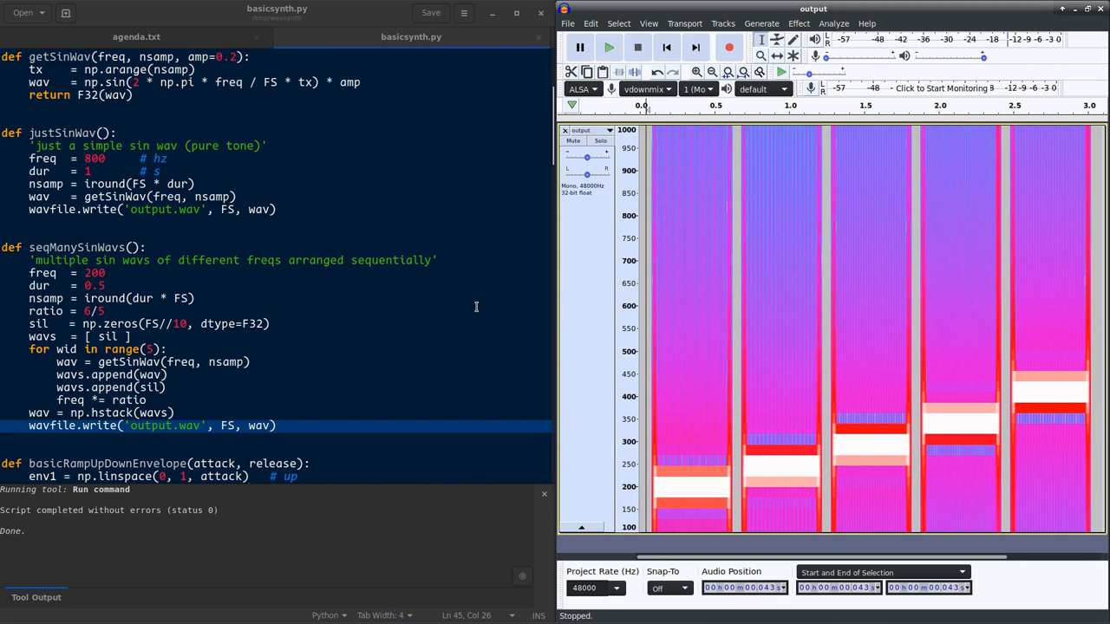
{"action": "mouse_move", "coordinate": [532, 492]}
{"action": "type", "text": "7"}
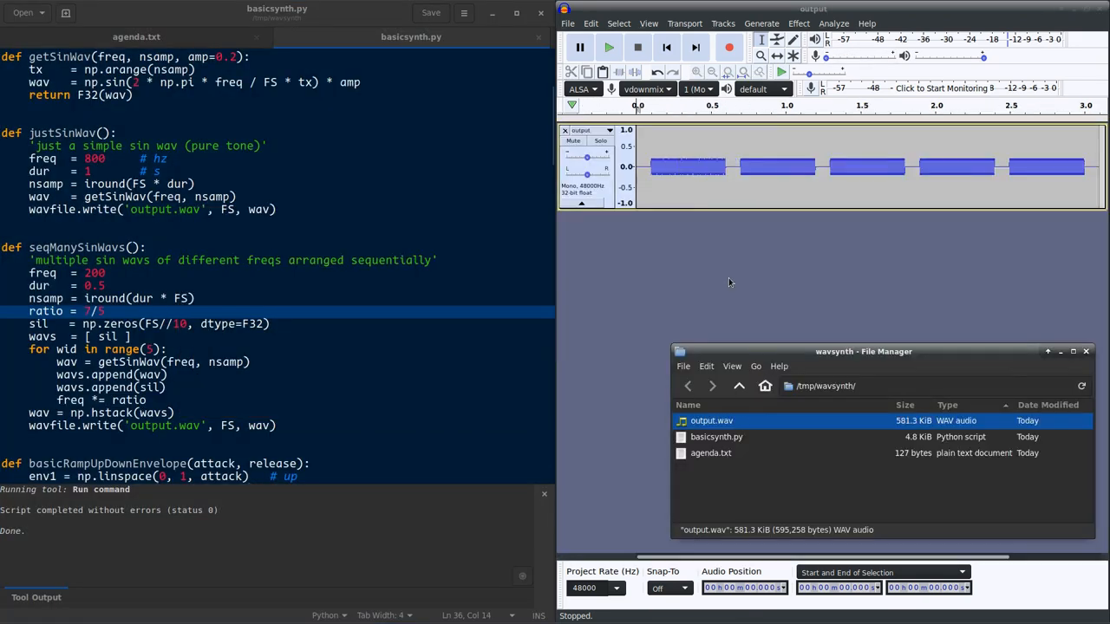
- Play the five 7/5-ratio tones, then stop playback
{"action": "left_click", "coordinate": [608, 47]}
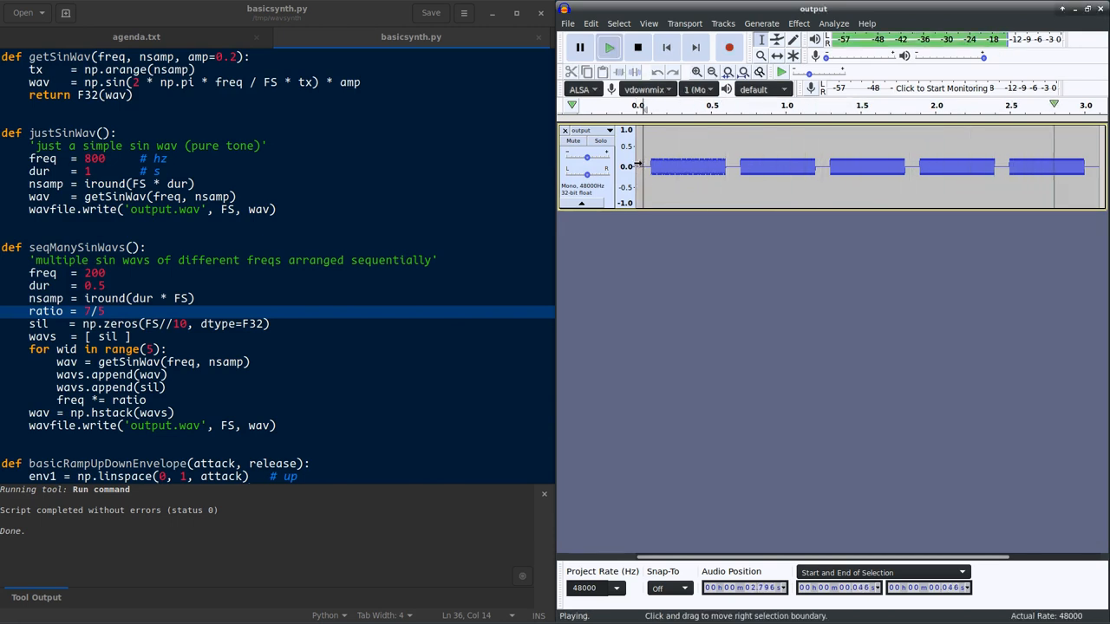
{"action": "left_click", "coordinate": [637, 47]}
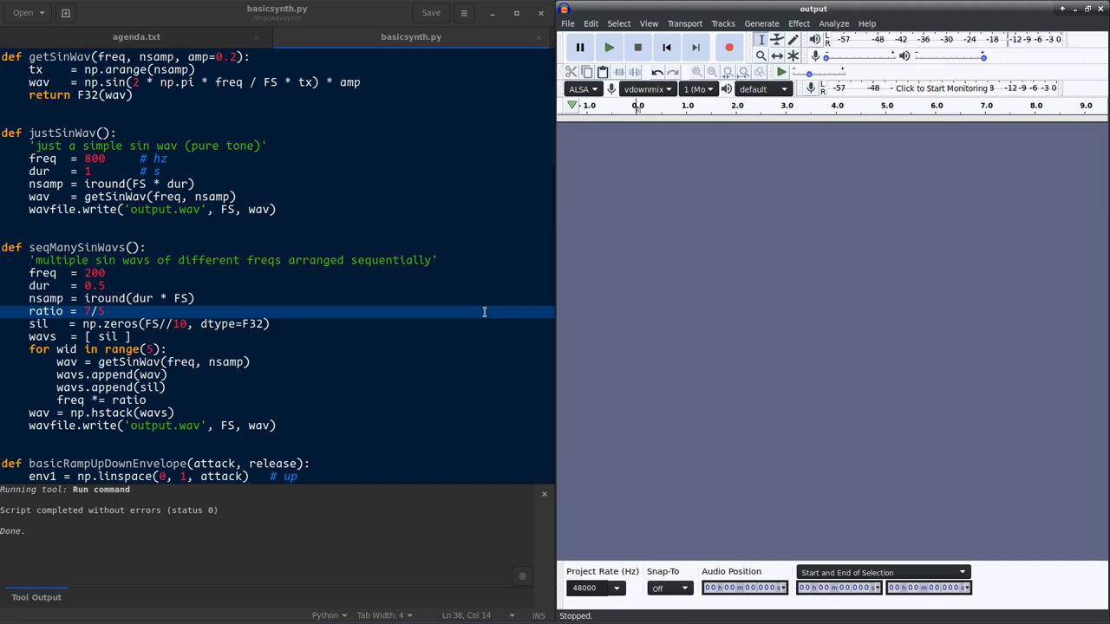
- Review seqManySinWavsWithEnv and its three envType choices, currently set to 3
{"action": "scroll", "scroll_direction": "down", "scroll_amount": 3}
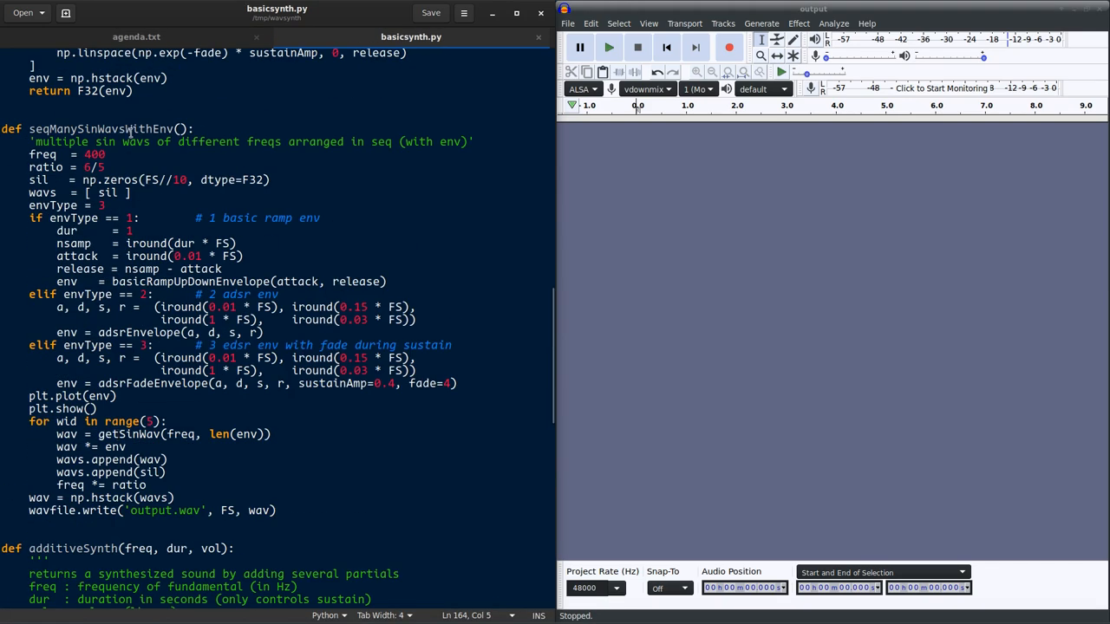
{"action": "double_click", "coordinate": [100, 129]}
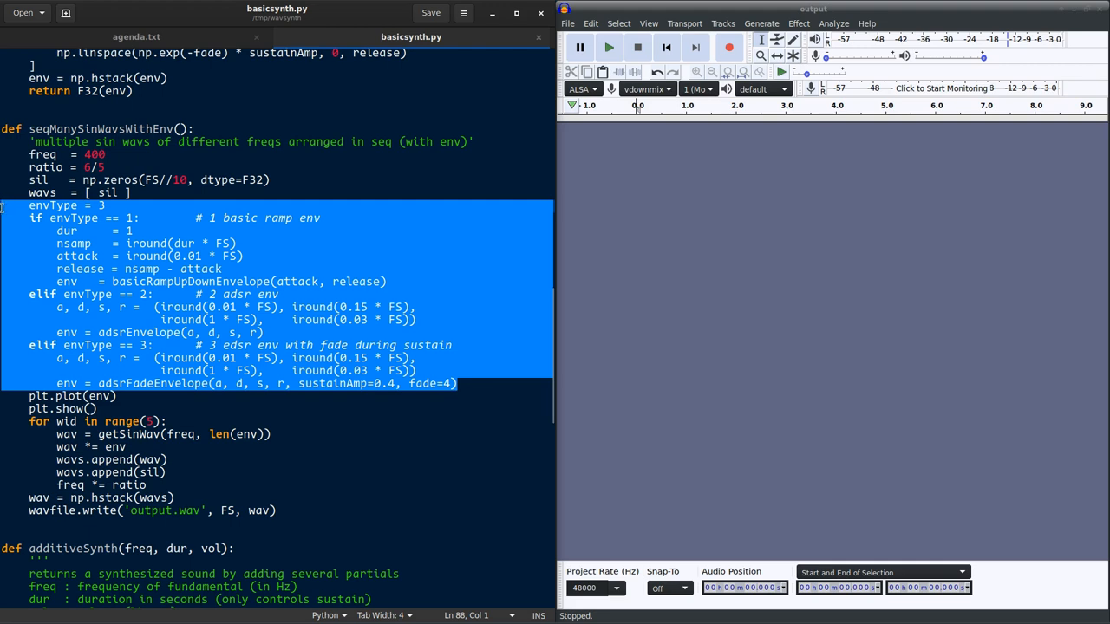
{"action": "left_click", "coordinate": [243, 217]}
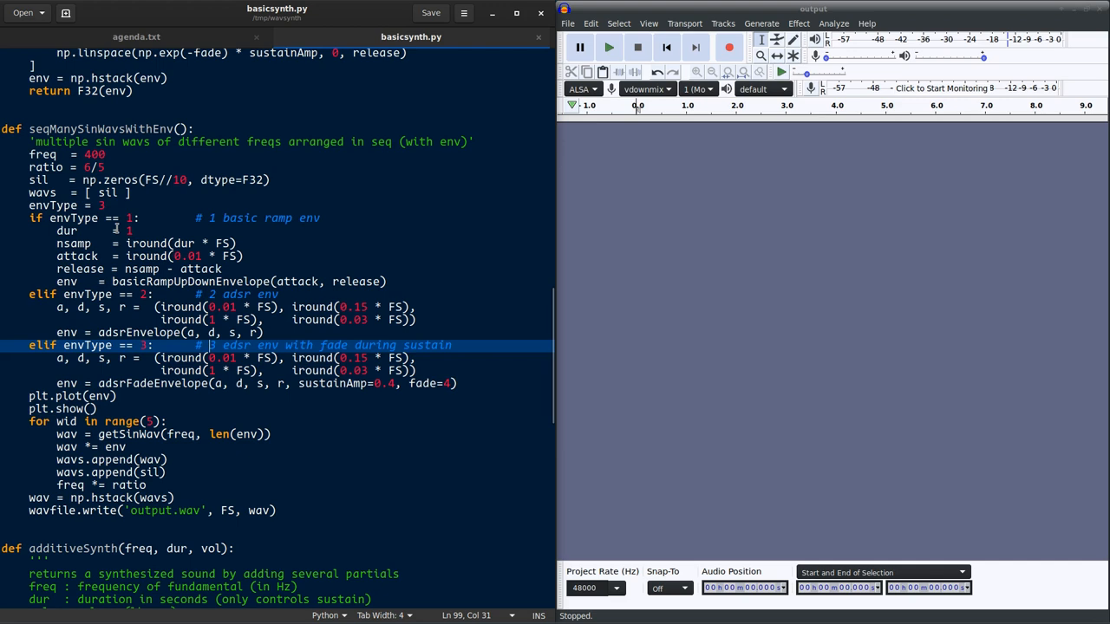
- Change envType from 3 to 1, save, and close the ramp envelope plot
{"action": "left_click", "coordinate": [122, 206]}
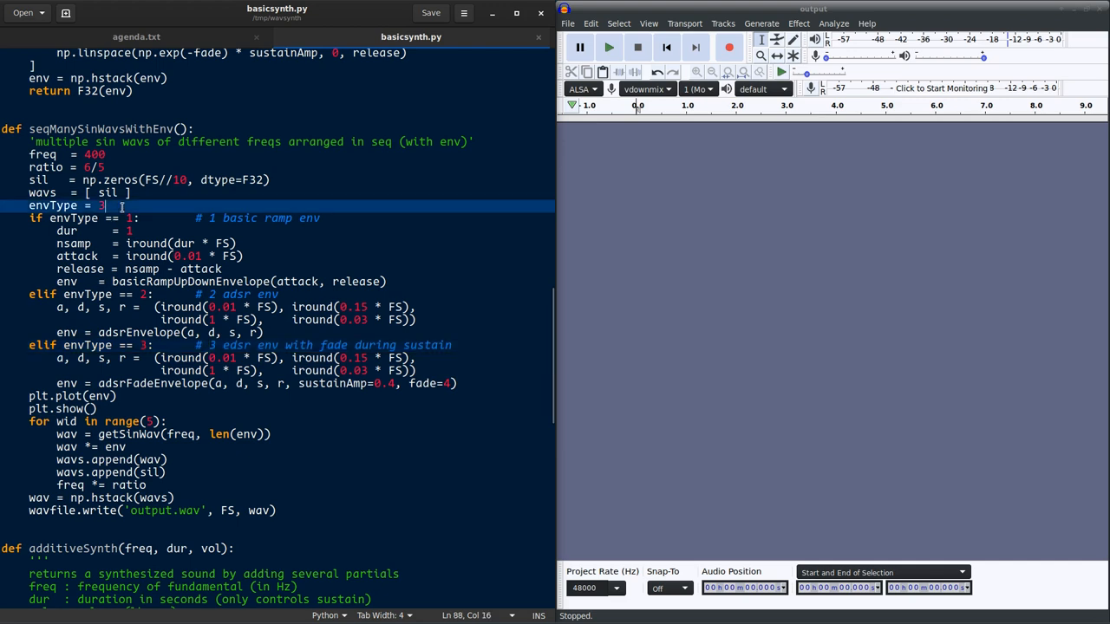
{"action": "key", "text": "ctrl+s"}
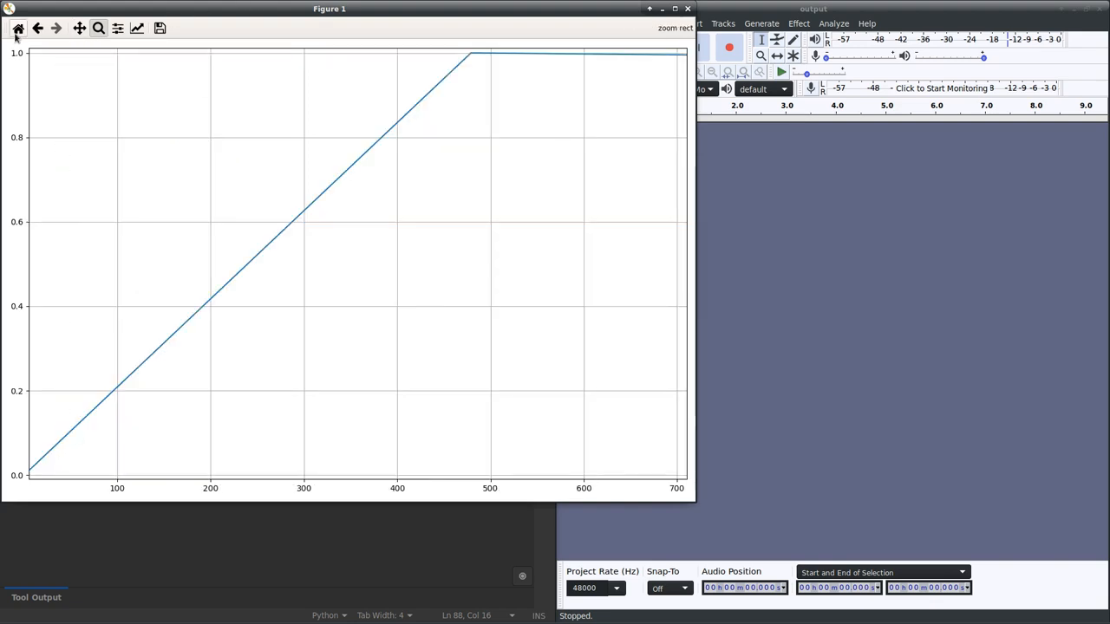
{"action": "left_click", "coordinate": [686, 8]}
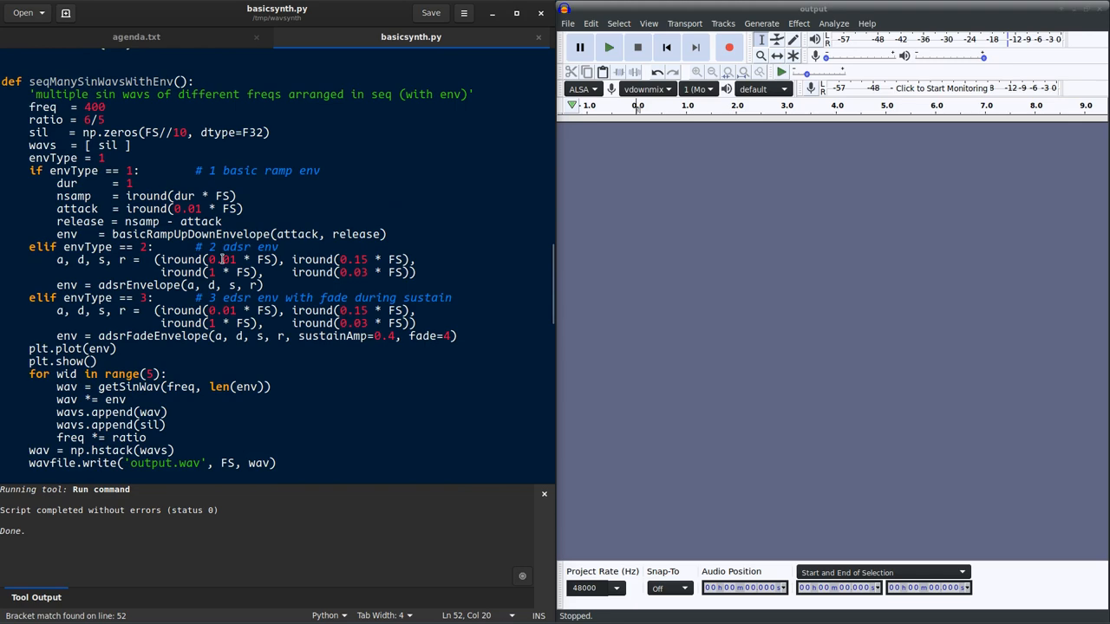
{"action": "key", "text": "alt+Tab"}
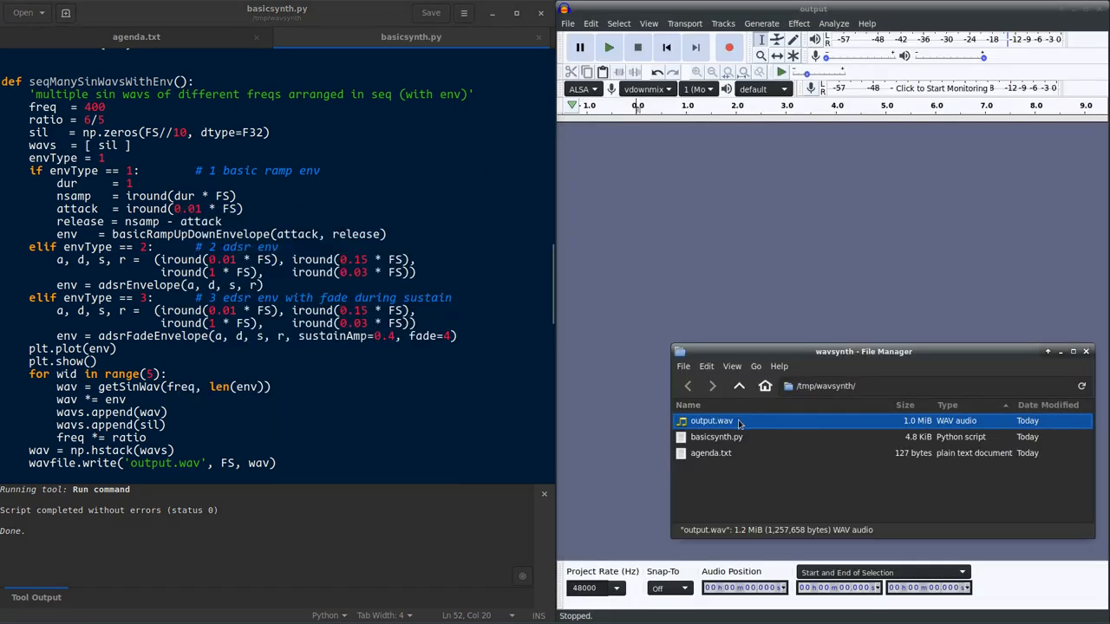
{"action": "double_click", "coordinate": [711, 420]}
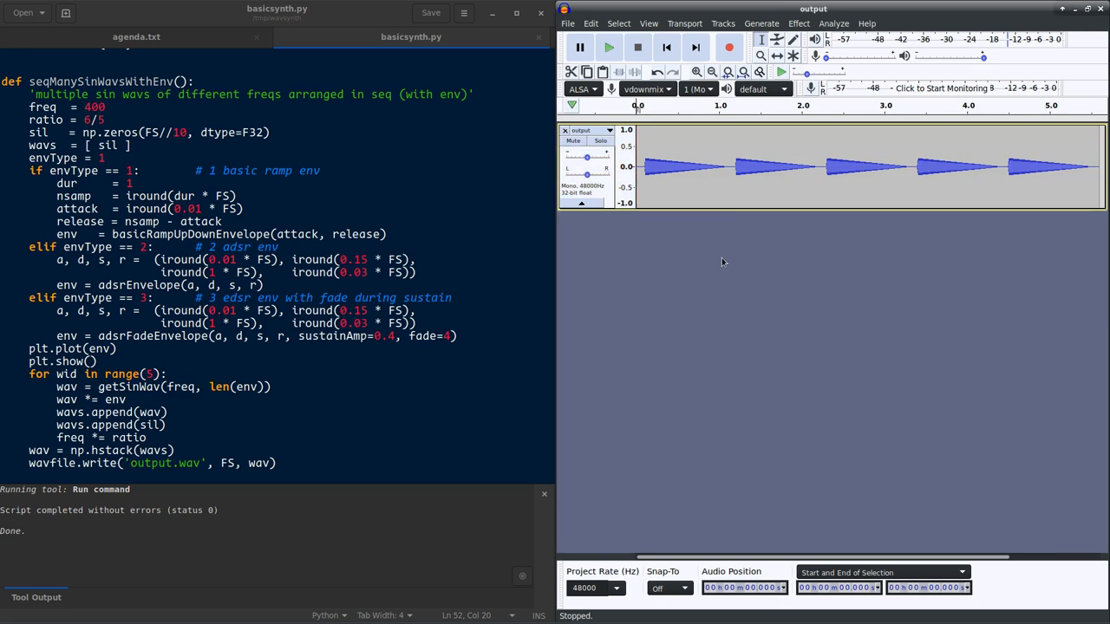
{"action": "left_click", "coordinate": [609, 46]}
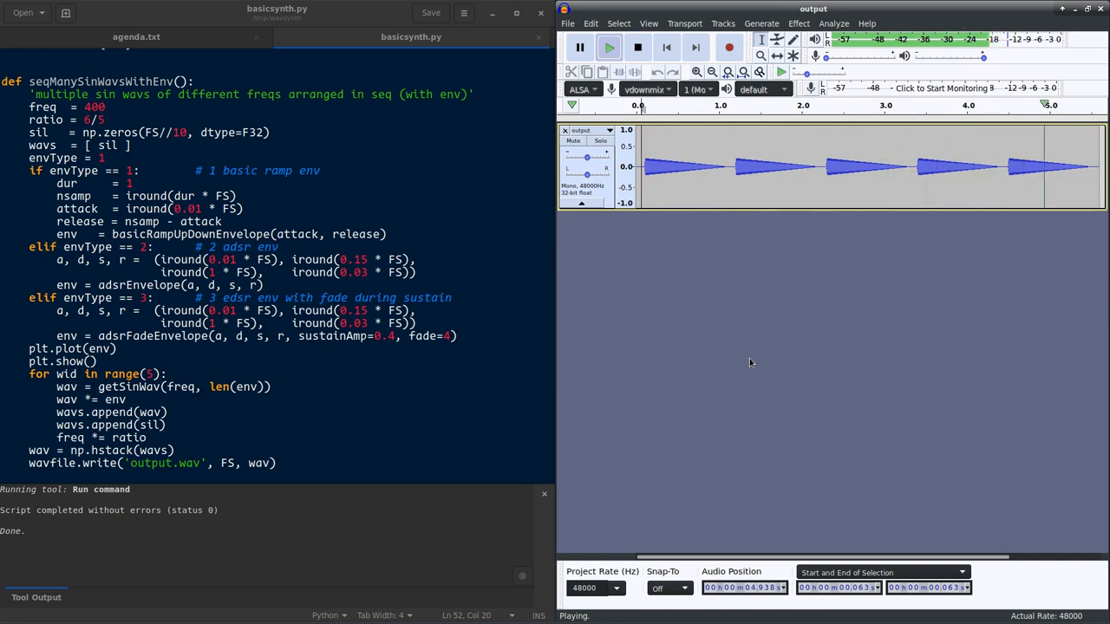
{"action": "left_click", "coordinate": [592, 130]}
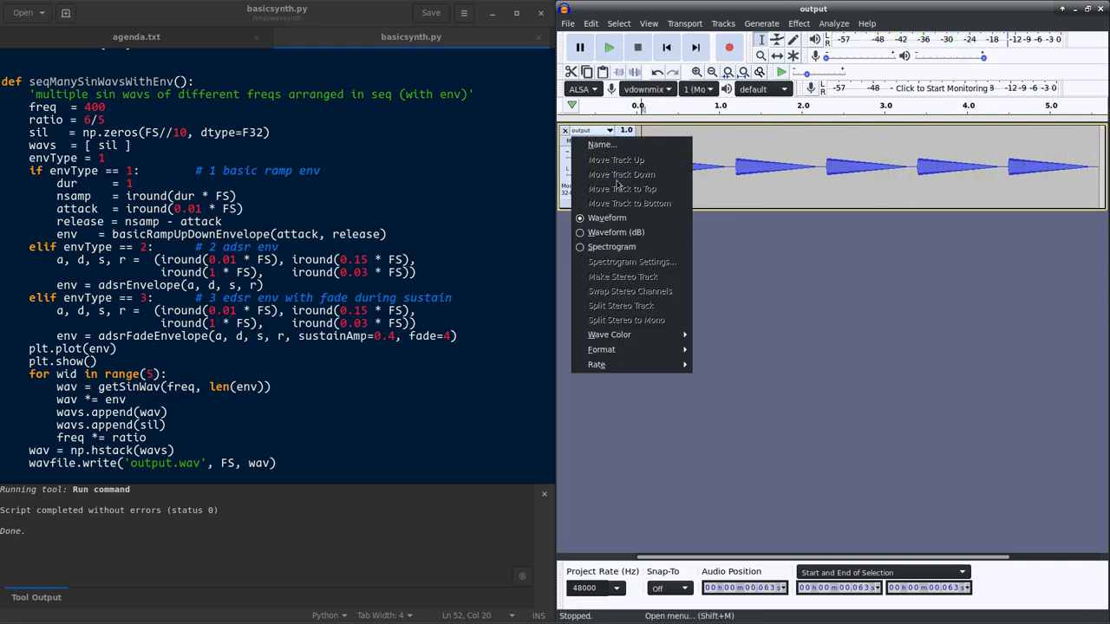
{"action": "left_click", "coordinate": [612, 247]}
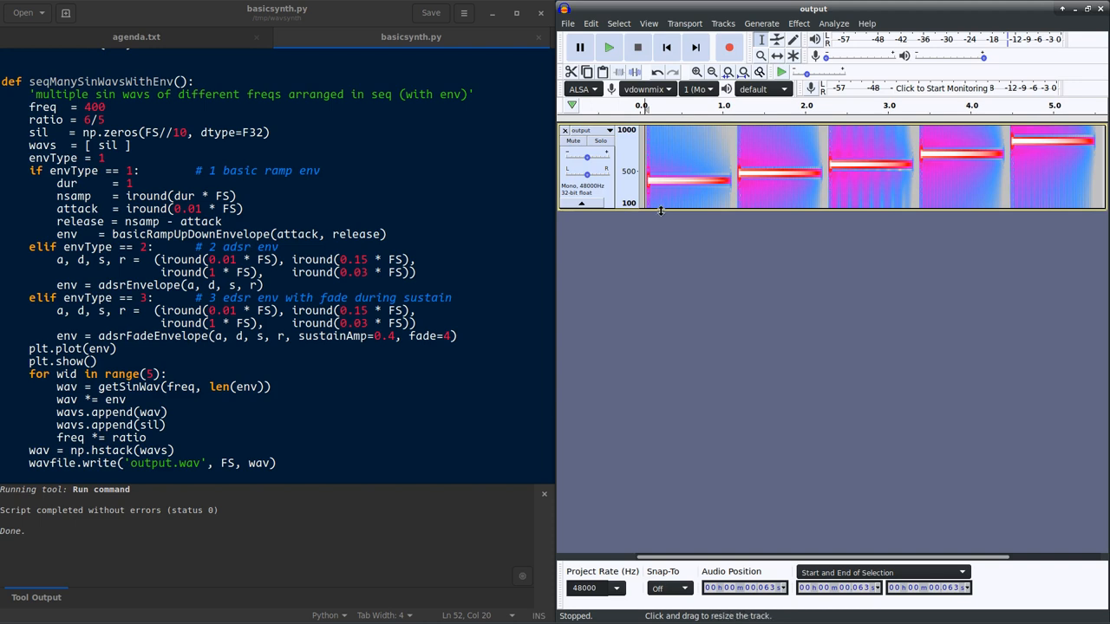
{"action": "left_click", "coordinate": [609, 48]}
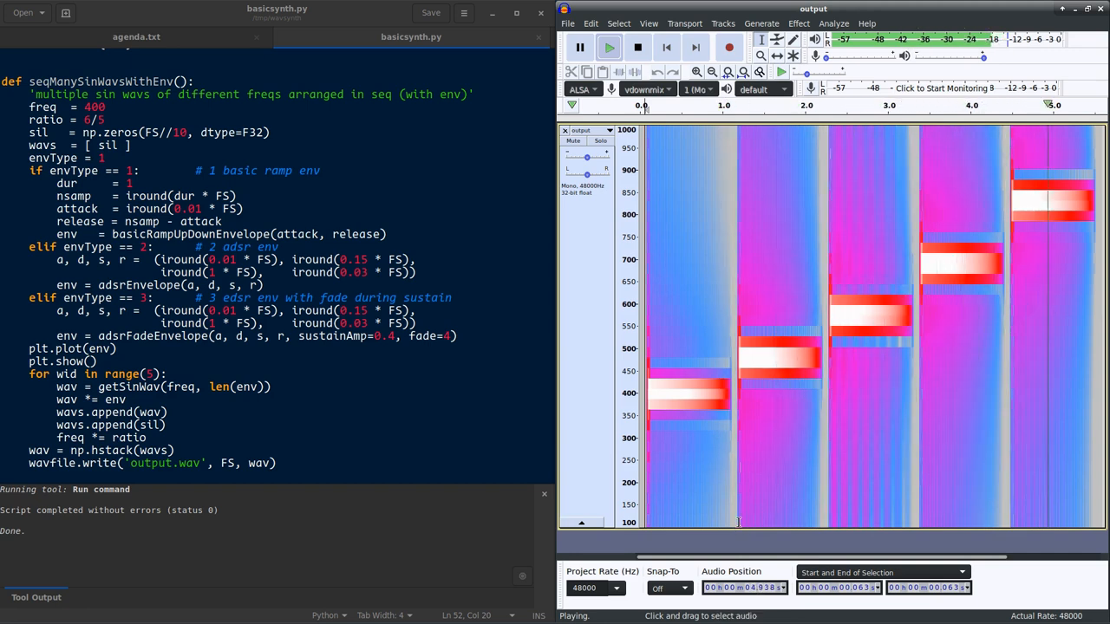
{"action": "left_click", "coordinate": [637, 48]}
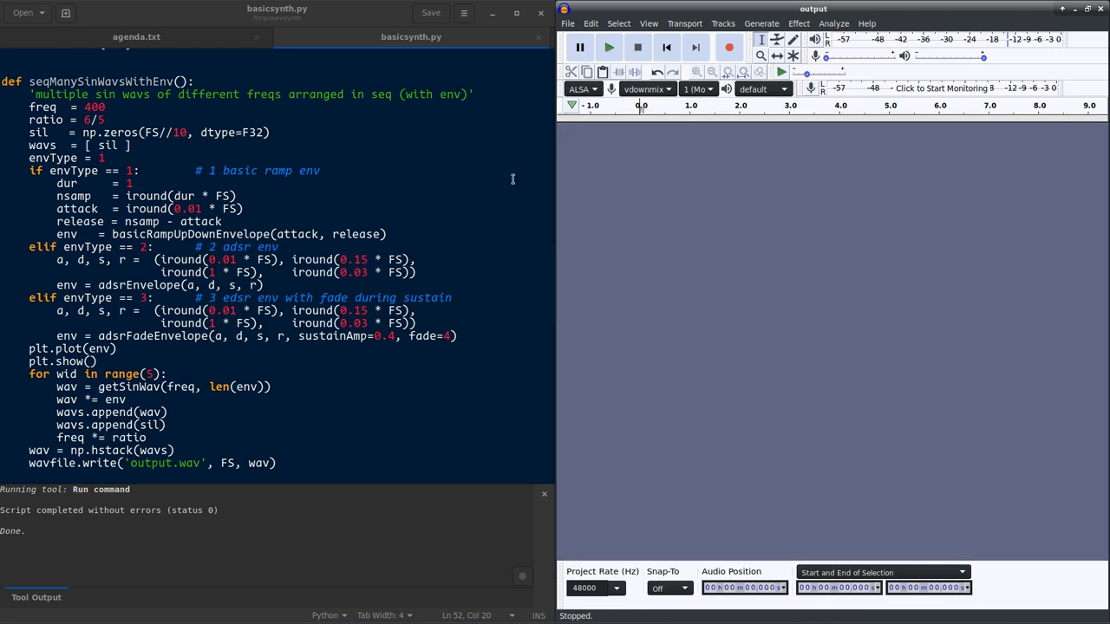
- Set envType to 2 to select the ADSR envelope
{"action": "left_click", "coordinate": [121, 158]}
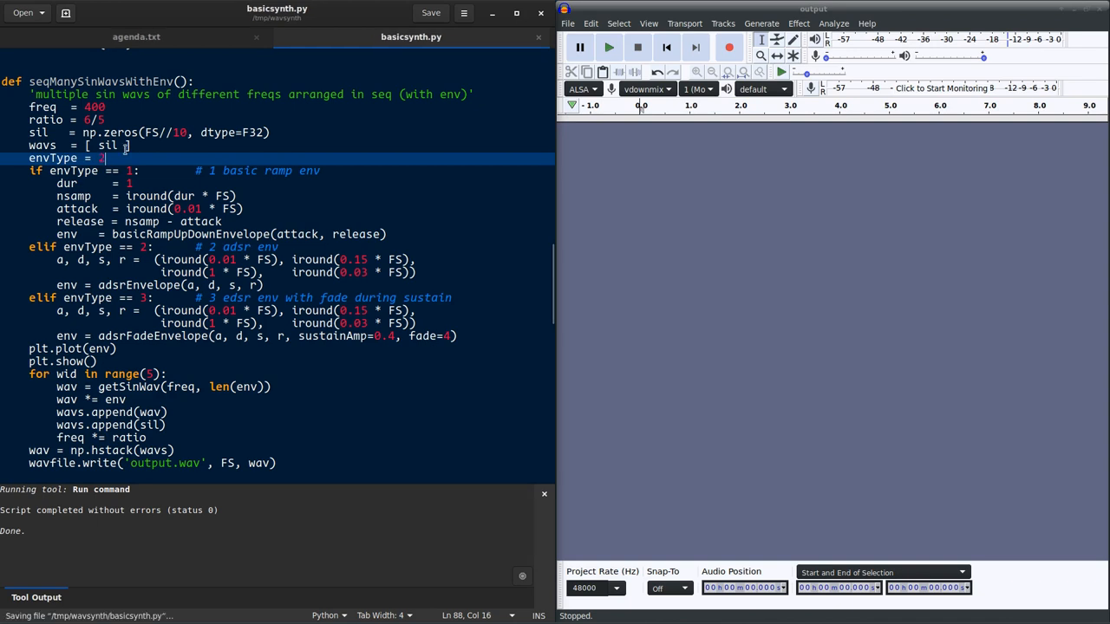
{"action": "type", "text": "2"}
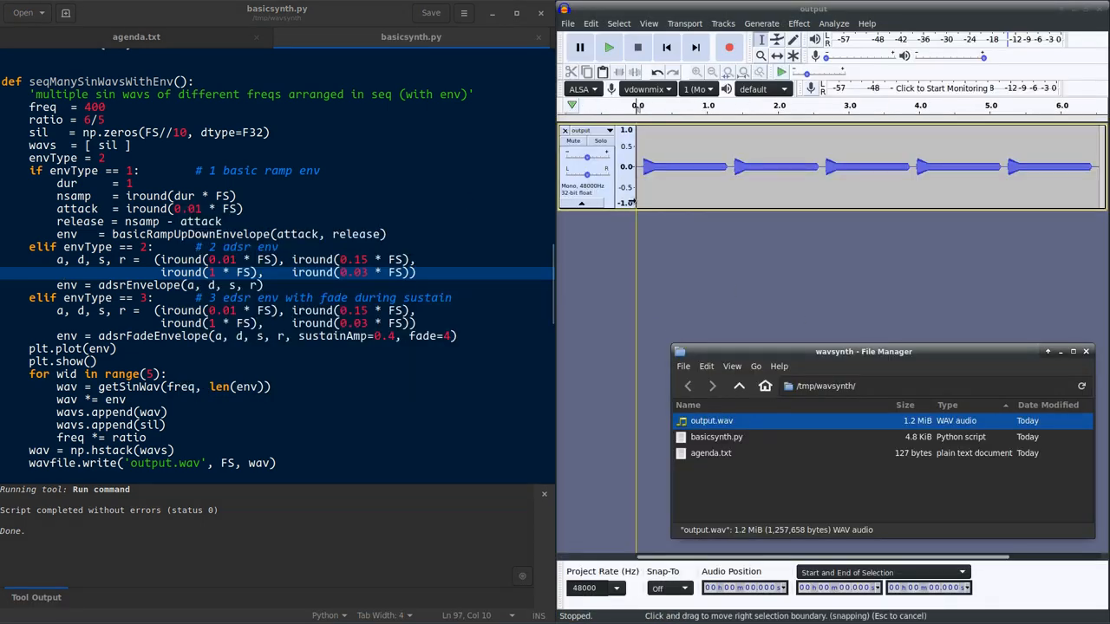
- Play and stop the ADSR-shaped tone bursts, then clear the track
{"action": "left_click", "coordinate": [609, 47]}
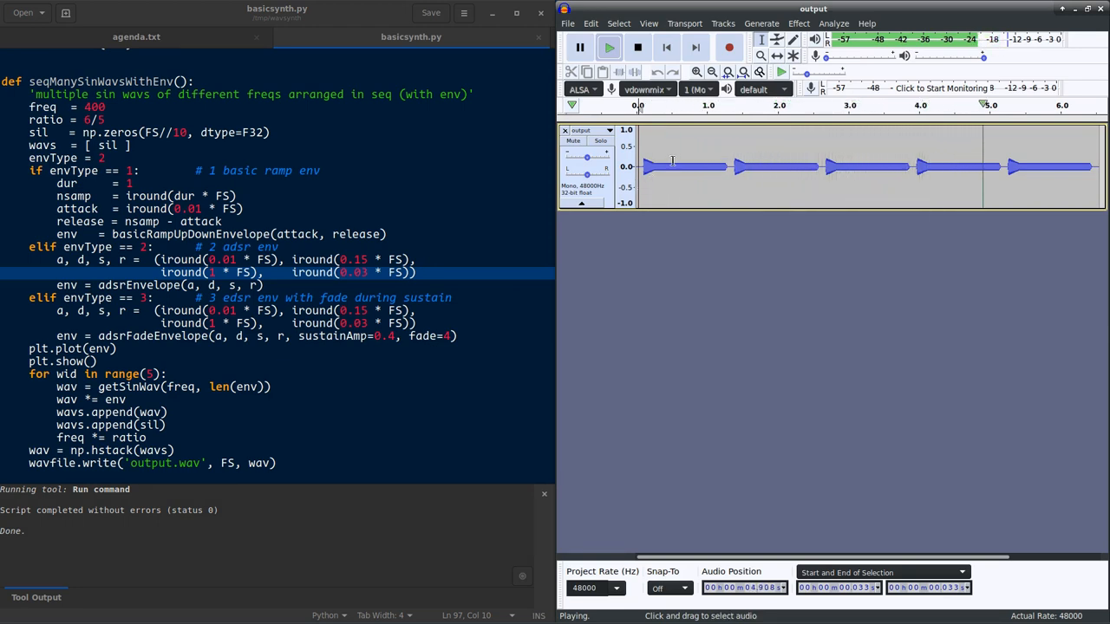
{"action": "left_click", "coordinate": [637, 47]}
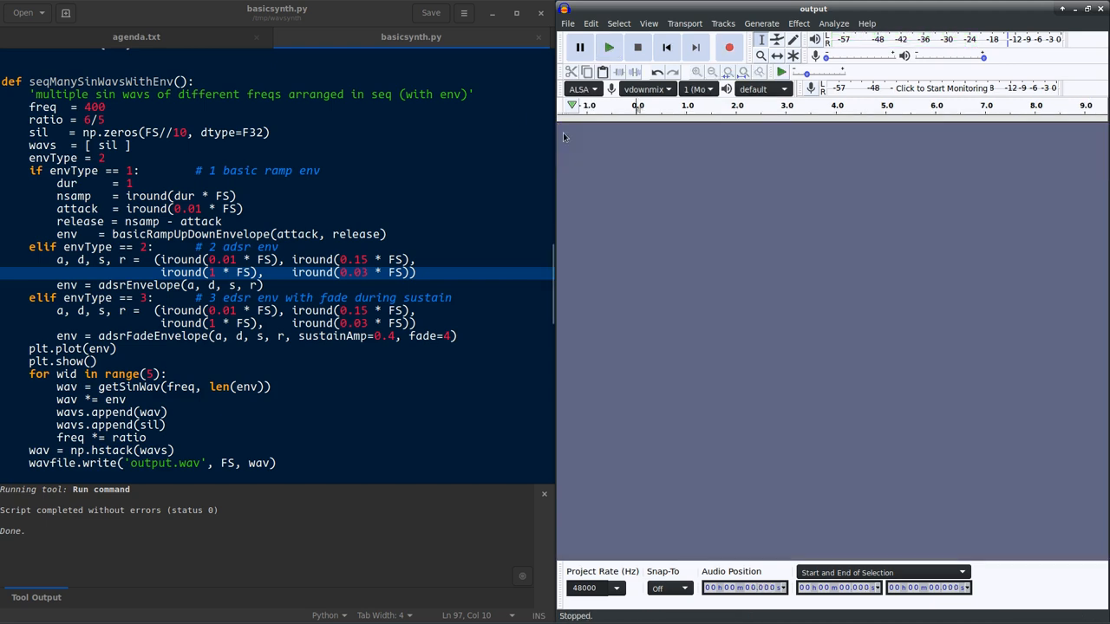
{"action": "left_click", "coordinate": [78, 285]}
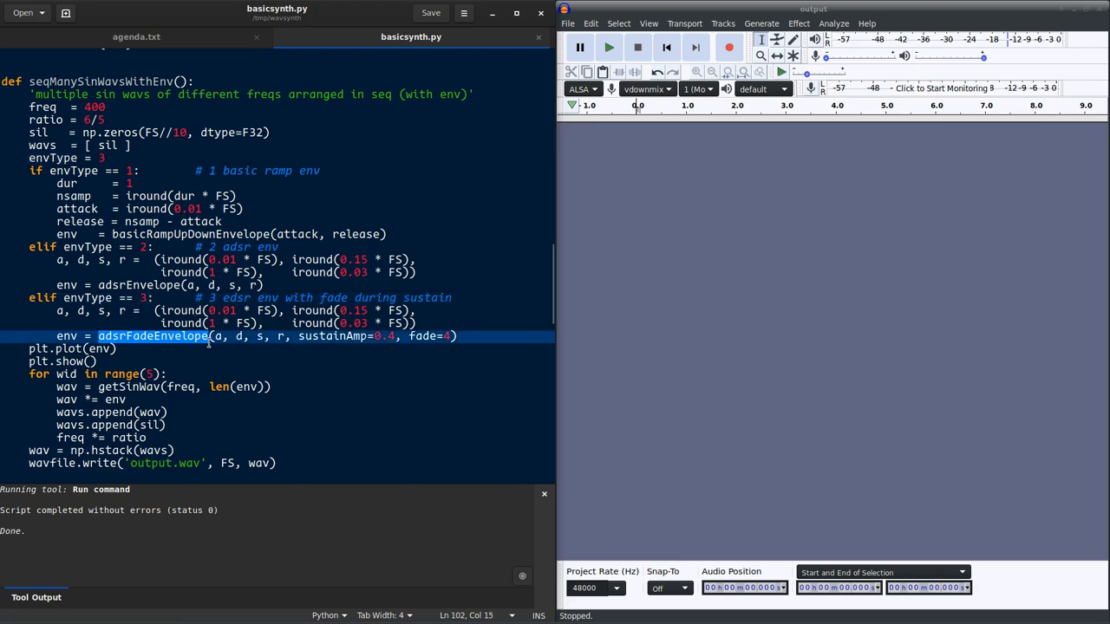
{"action": "scroll", "scroll_direction": "up", "scroll_amount": 3}
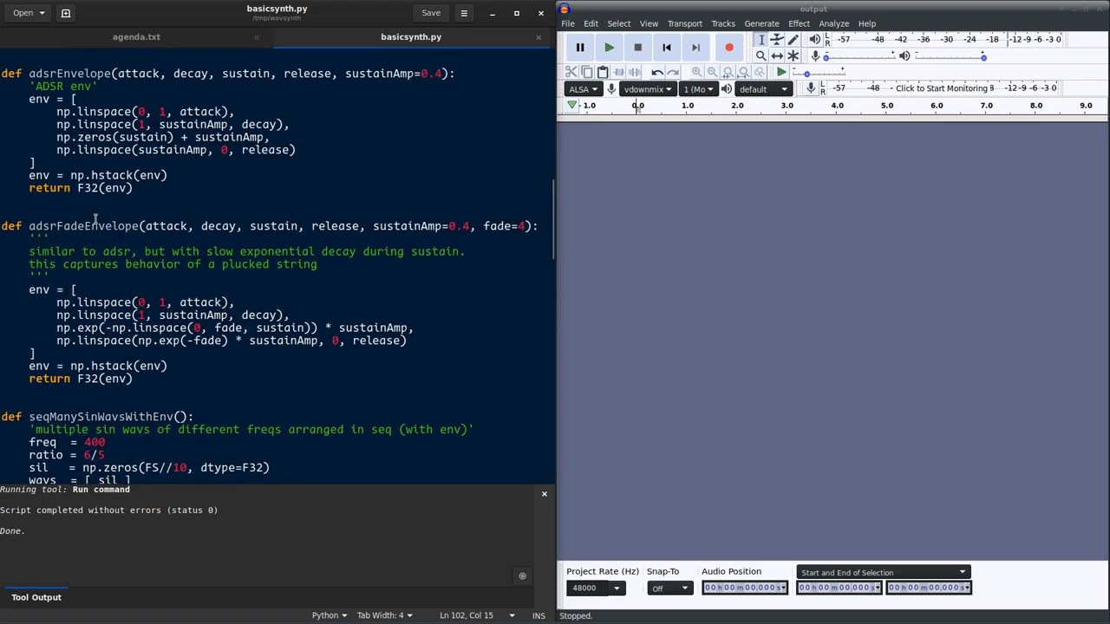
{"action": "double_click", "coordinate": [82, 226]}
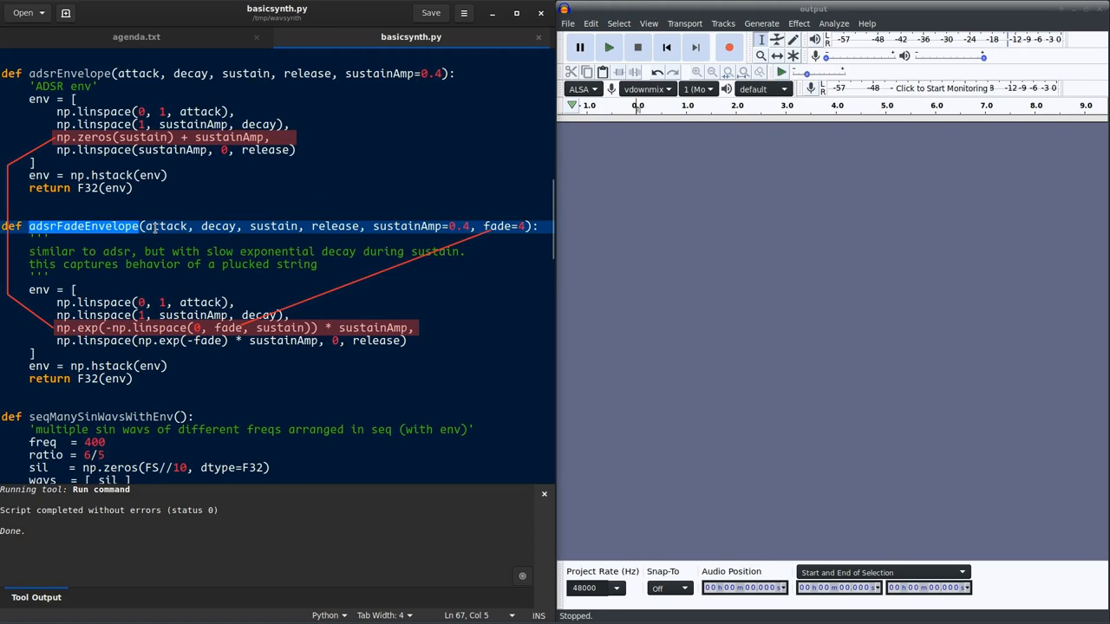
{"action": "scroll", "scroll_direction": "down", "scroll_amount": 3}
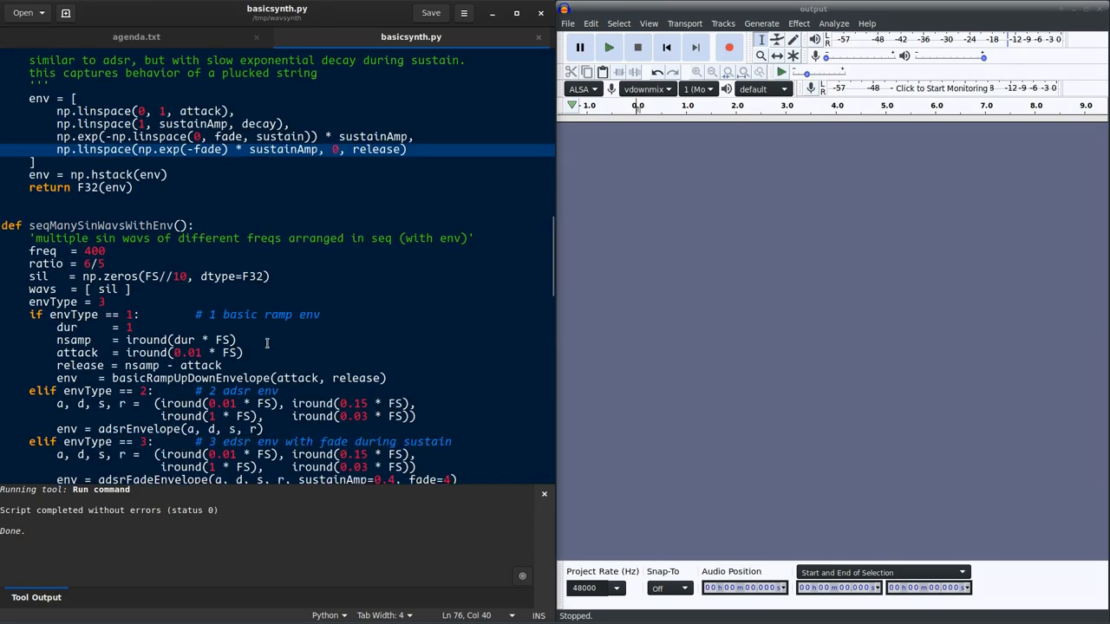
- Zoom into the fade envelope's exponential decay tail, then close Figure 1
{"action": "scroll", "scroll_direction": "down", "scroll_amount": 3}
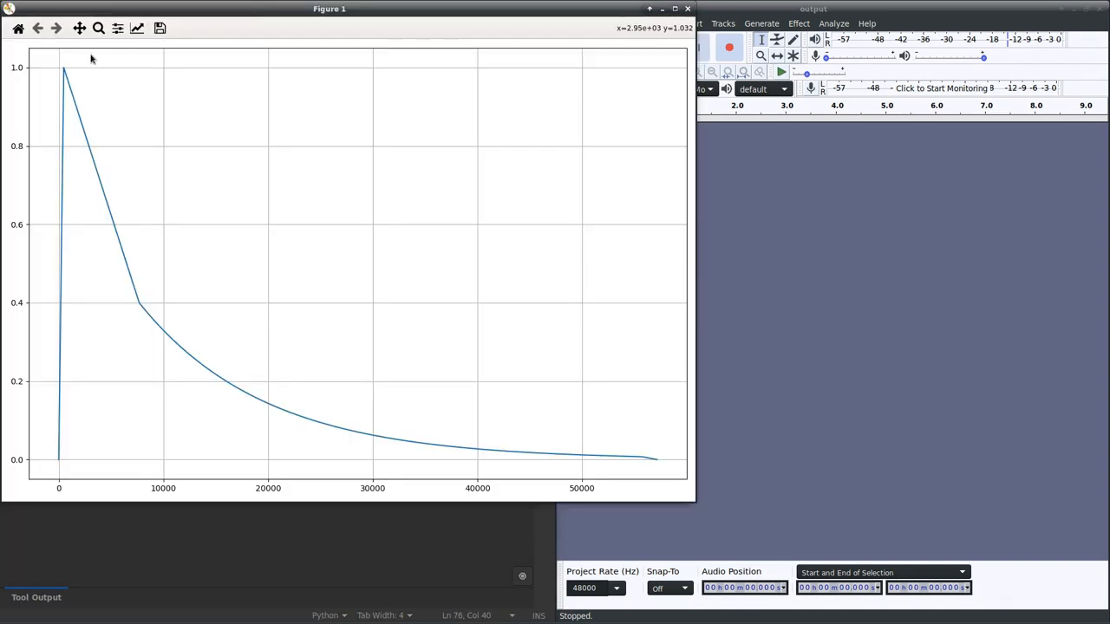
{"action": "left_click_drag", "start_coordinate": [132, 284], "coordinate": [585, 481]}
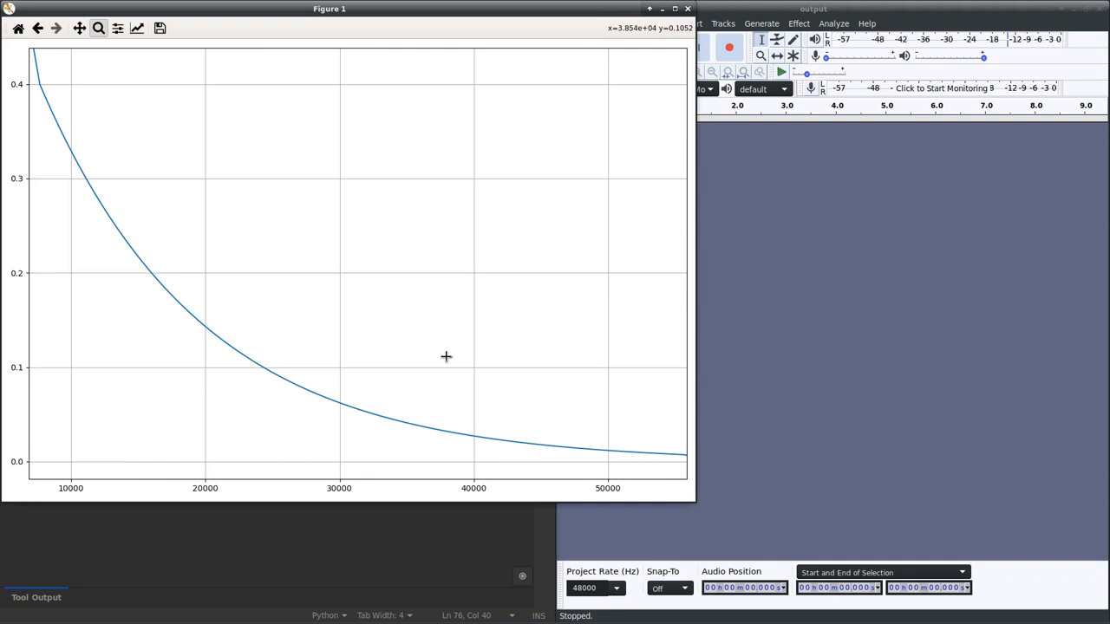
{"action": "mouse_move", "coordinate": [202, 194]}
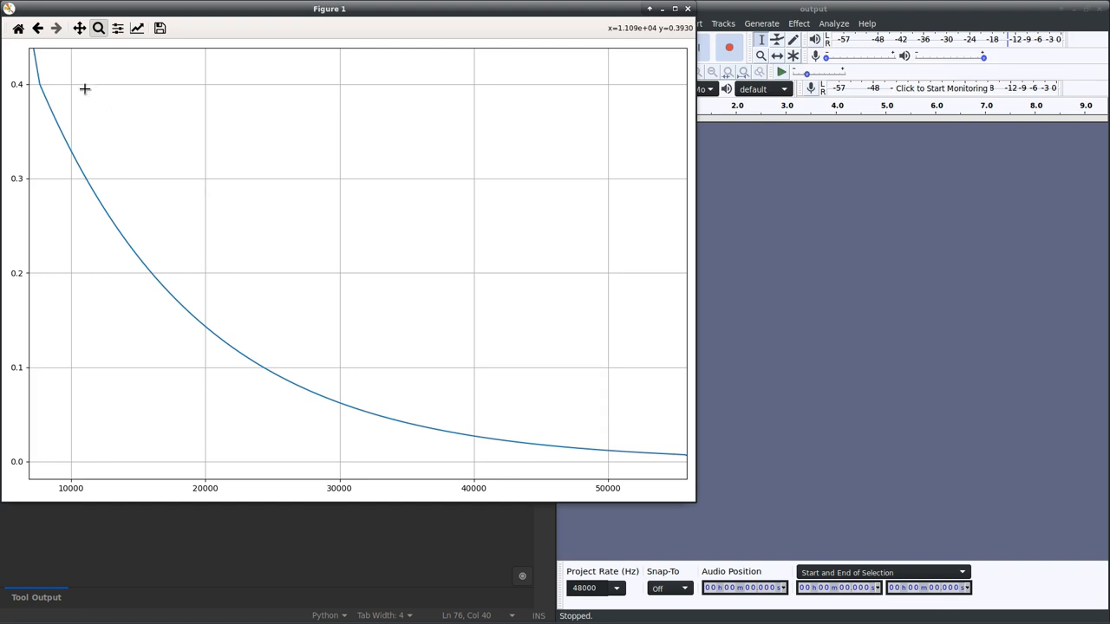
{"action": "left_click", "coordinate": [687, 9]}
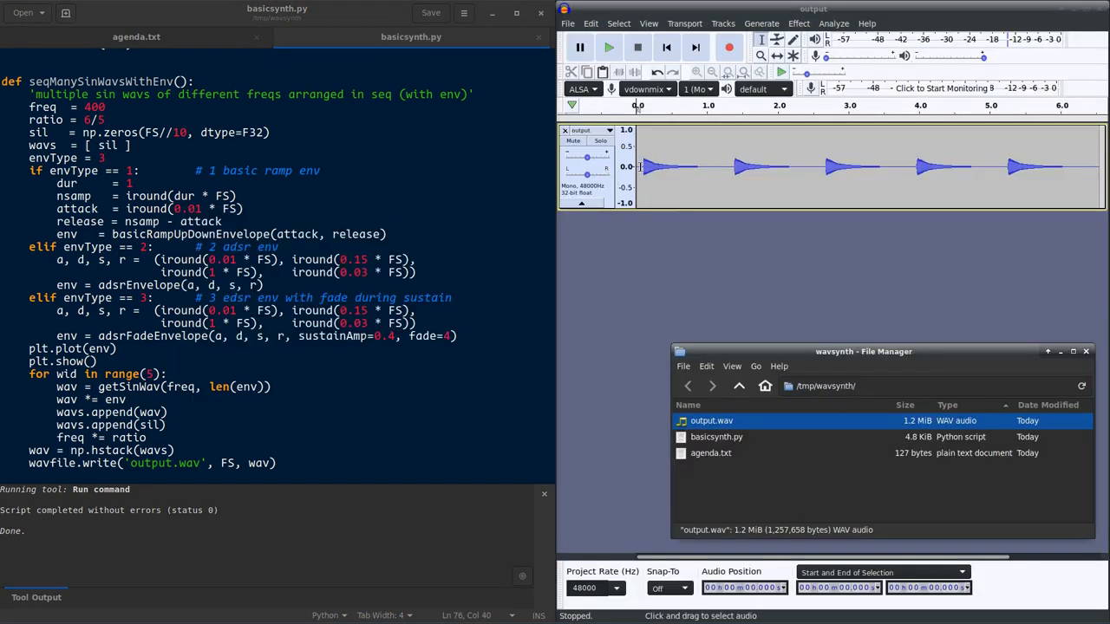
- Close the file manager and play the five fading tones
{"action": "left_click", "coordinate": [608, 47]}
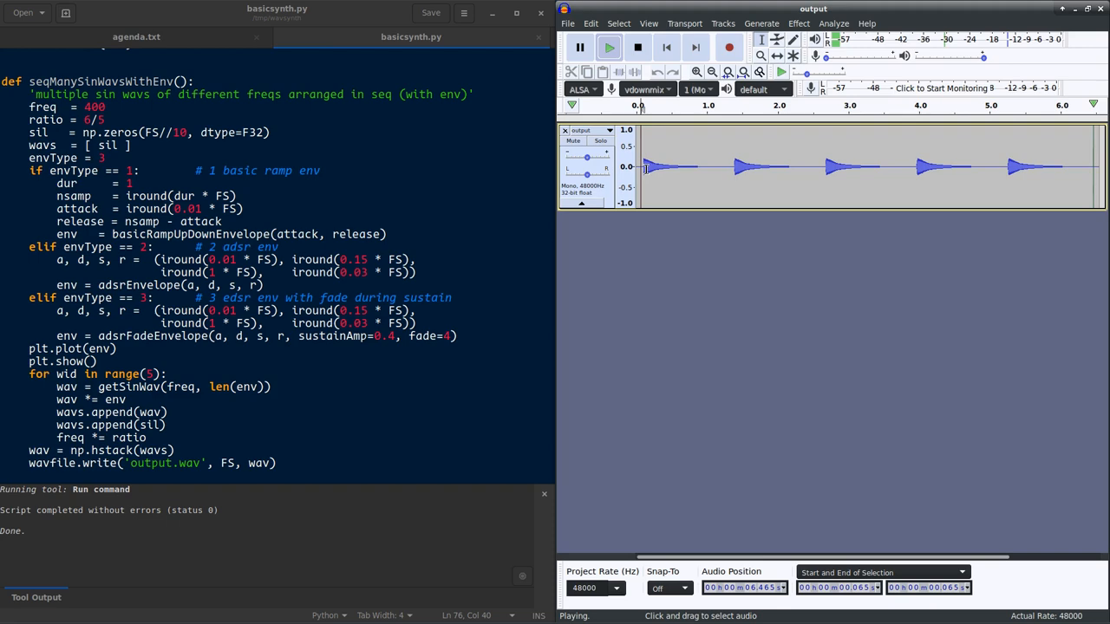
{"action": "left_click", "coordinate": [637, 48]}
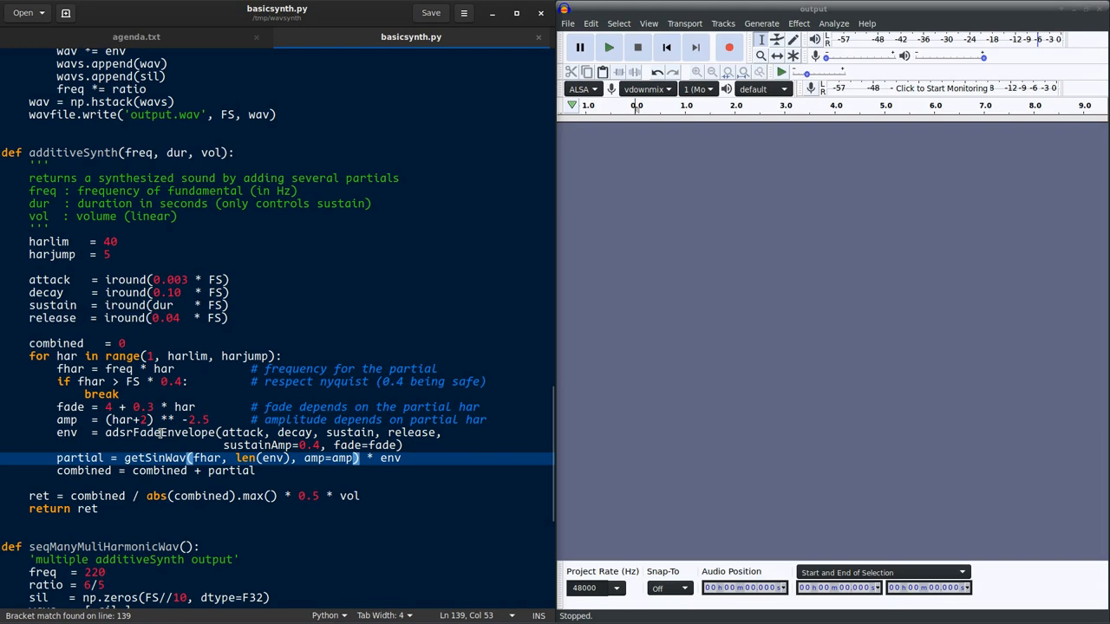
- Place the cursor on the line in additiveSynth that builds each partial
{"action": "left_click", "coordinate": [156, 471]}
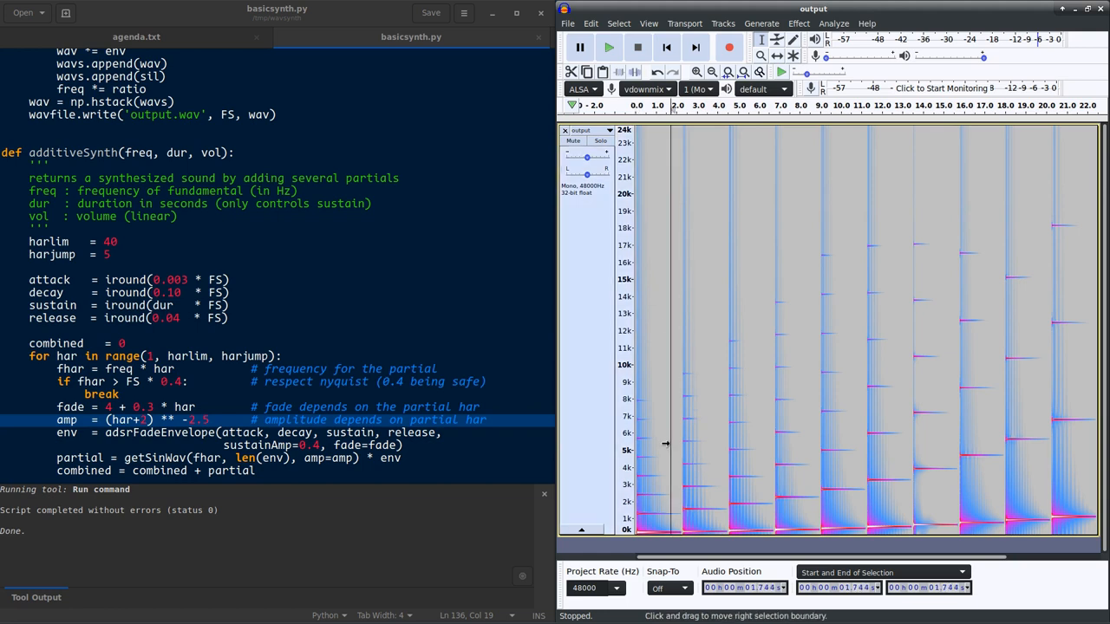
- Play the generated additive-synth notes in Audacity, stopping partway through
{"action": "left_click", "coordinate": [609, 48]}
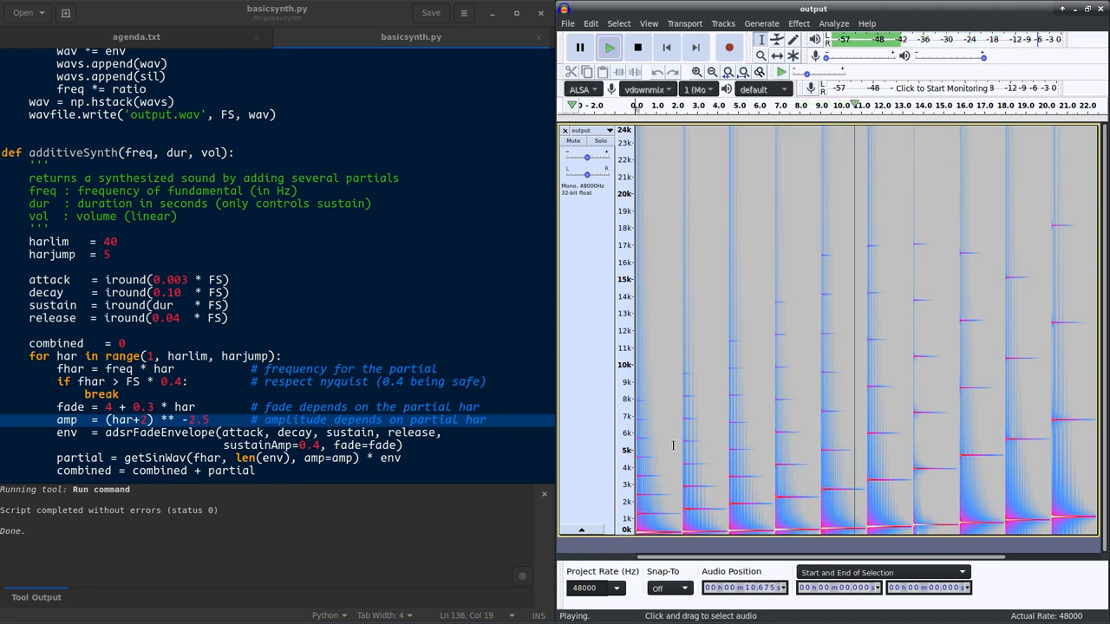
{"action": "left_click", "coordinate": [637, 48]}
{"action": "type", "text": "#"}
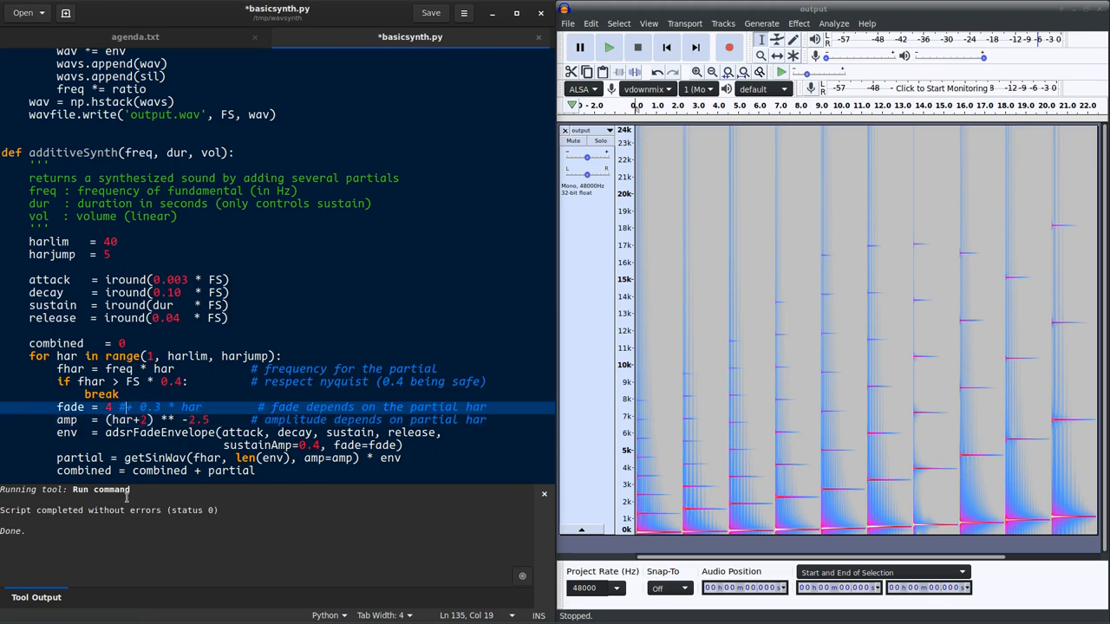
- Regenerate the sound with a constant fade, open output.wav, and play part of it
{"action": "left_click", "coordinate": [431, 12]}
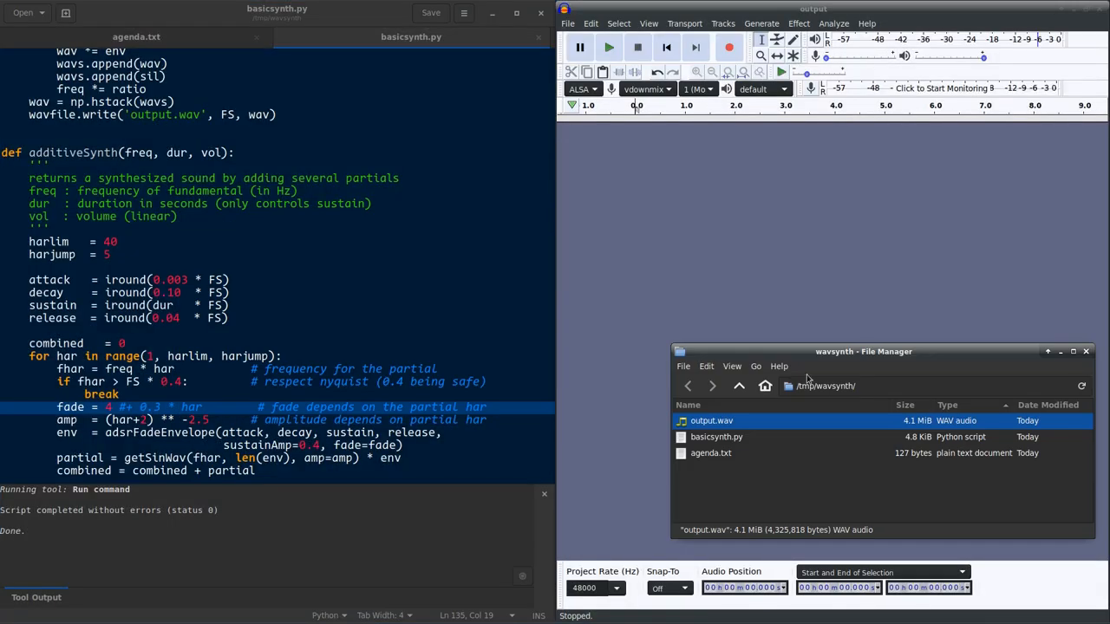
{"action": "double_click", "coordinate": [711, 420]}
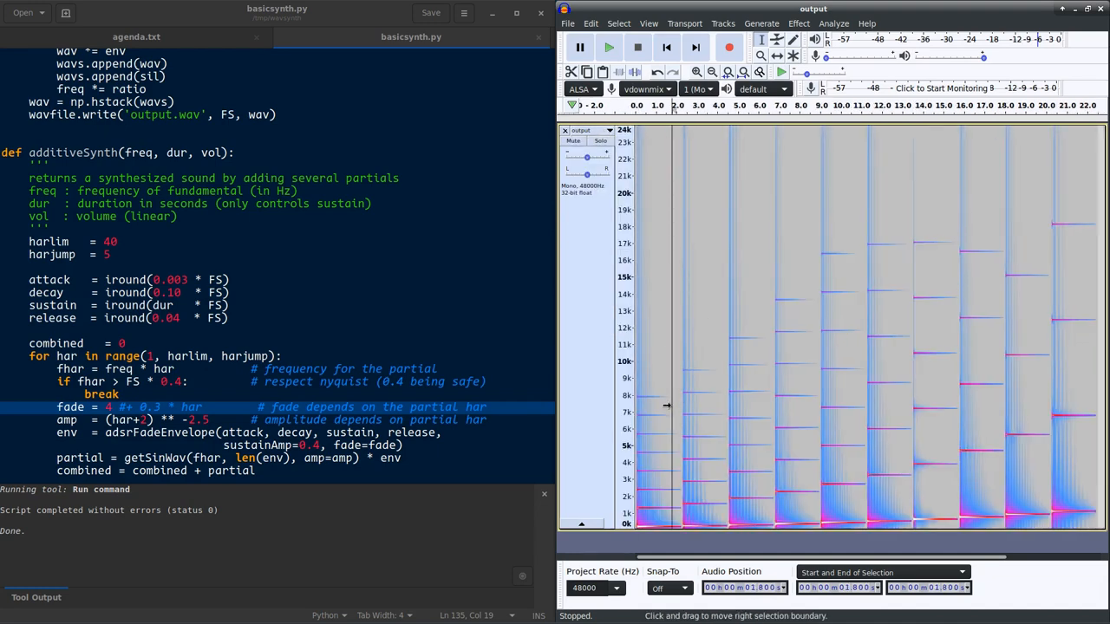
{"action": "left_click", "coordinate": [608, 47]}
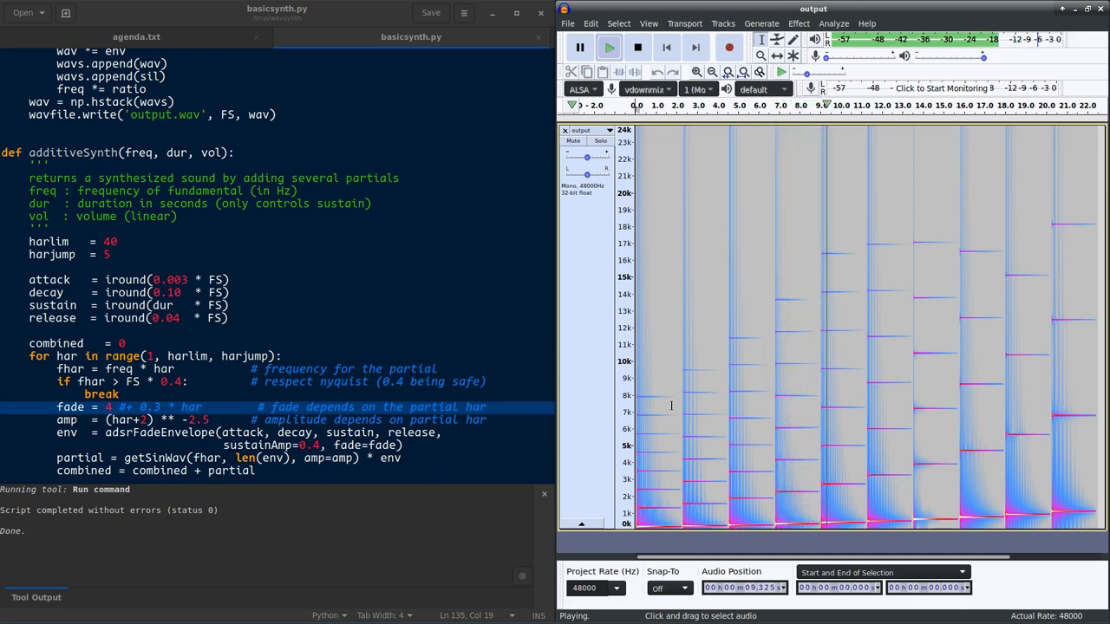
{"action": "left_click", "coordinate": [638, 48]}
{"action": "type", "text": "1 #"}
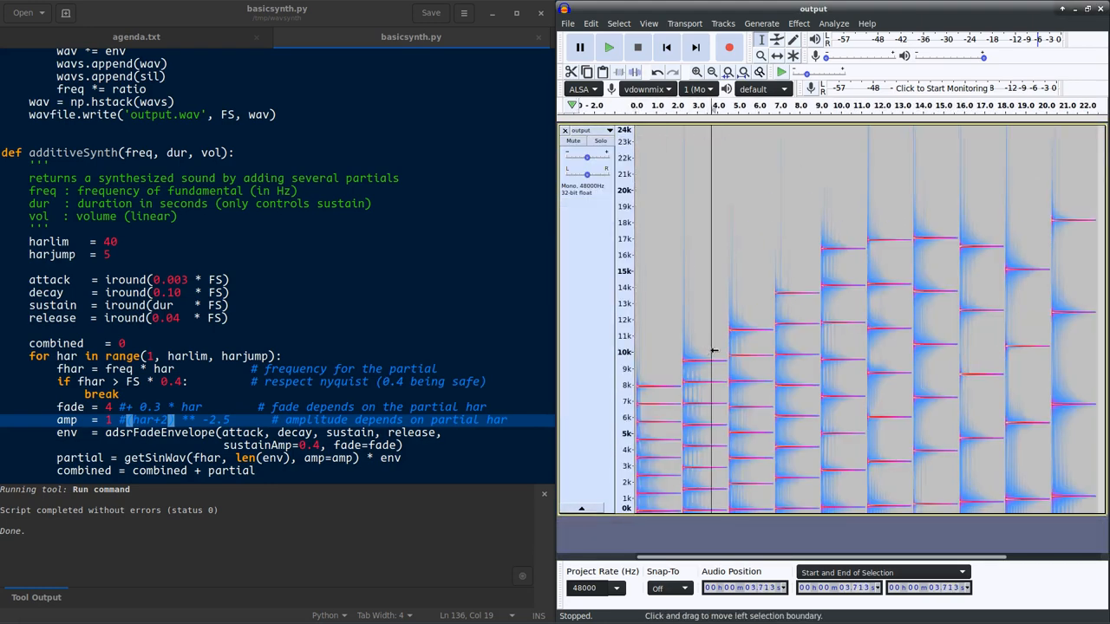
- Start playback of the equal-amplitude partials from a point within the notes
{"action": "left_click", "coordinate": [609, 46]}
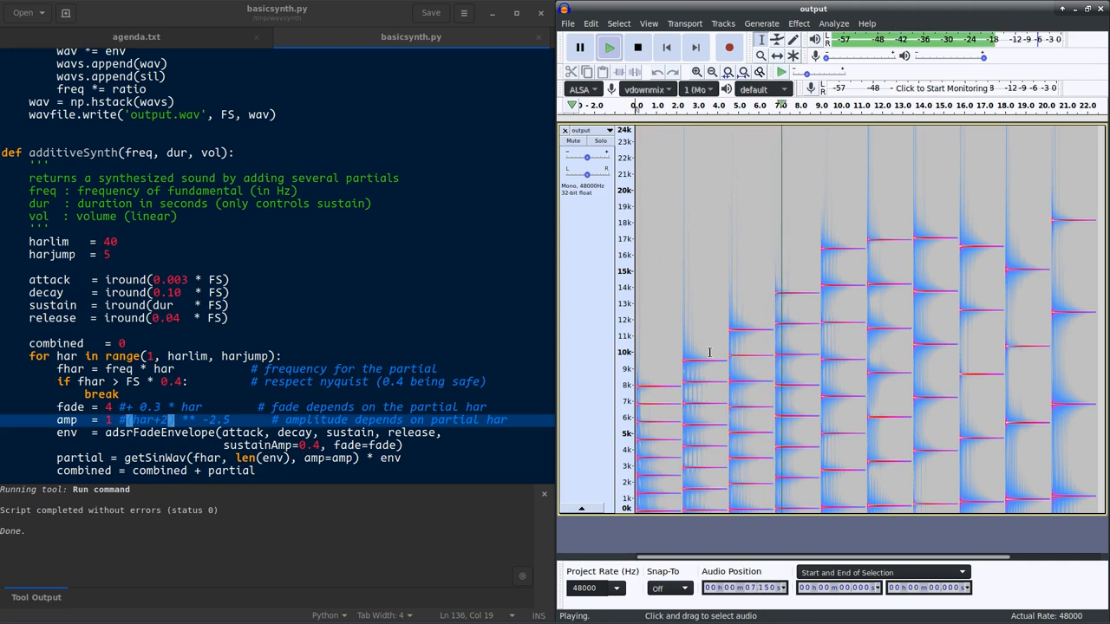
- Stop the previous output's playback and save the script with fade and amplitude restored
{"action": "left_click", "coordinate": [637, 48]}
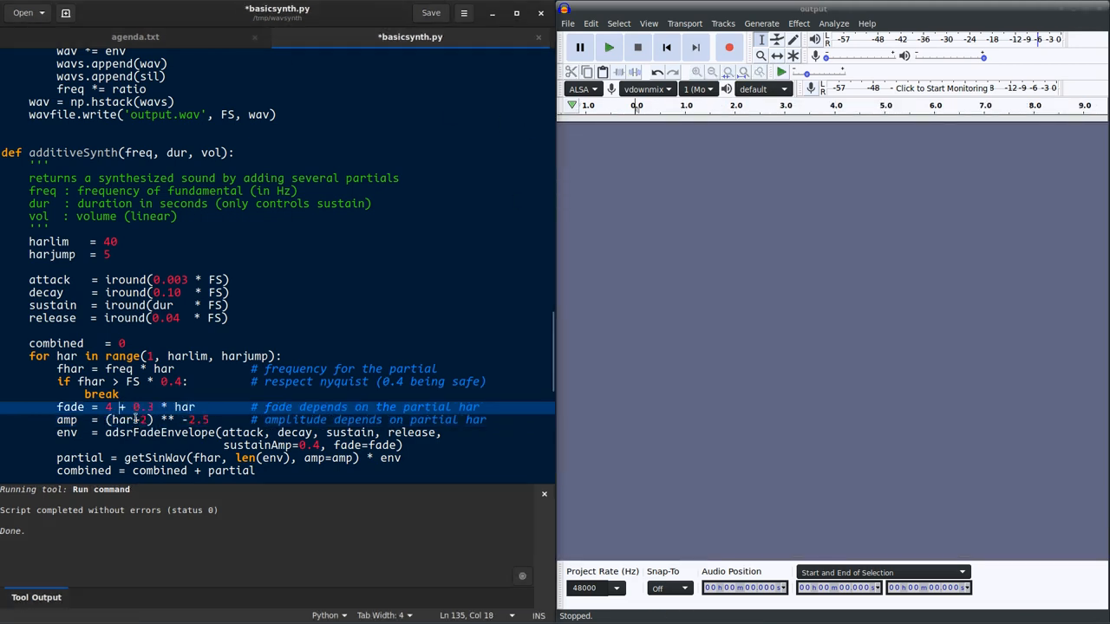
{"action": "key", "text": "ctrl+s"}
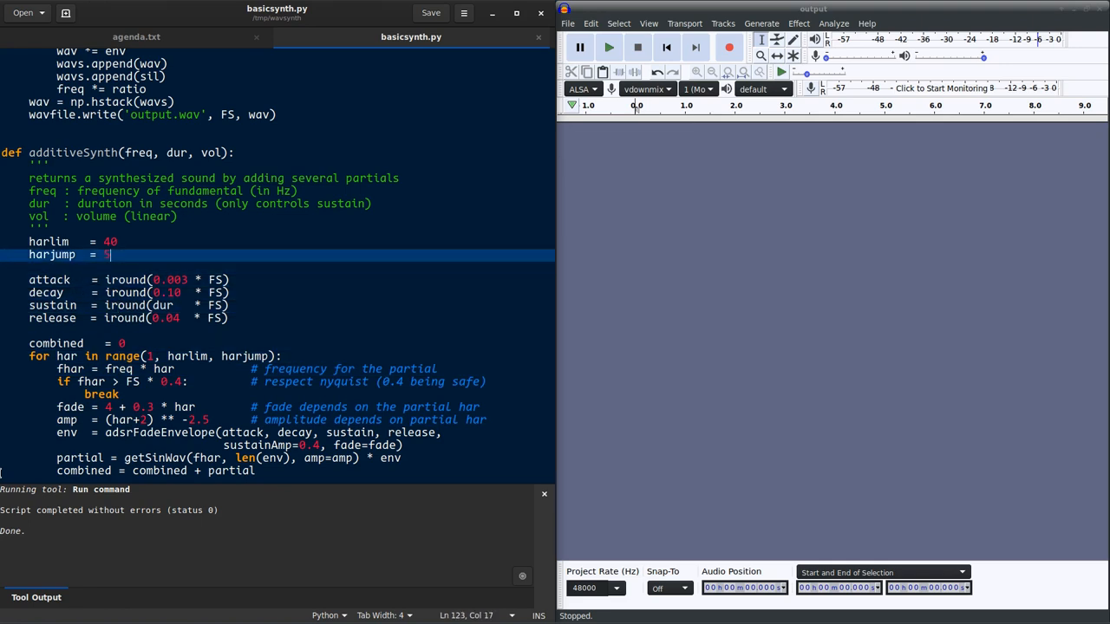
- Save basicsynth.py with harjump 1 and play the dense-harmonic sound
{"action": "key", "text": "ctrl+s"}
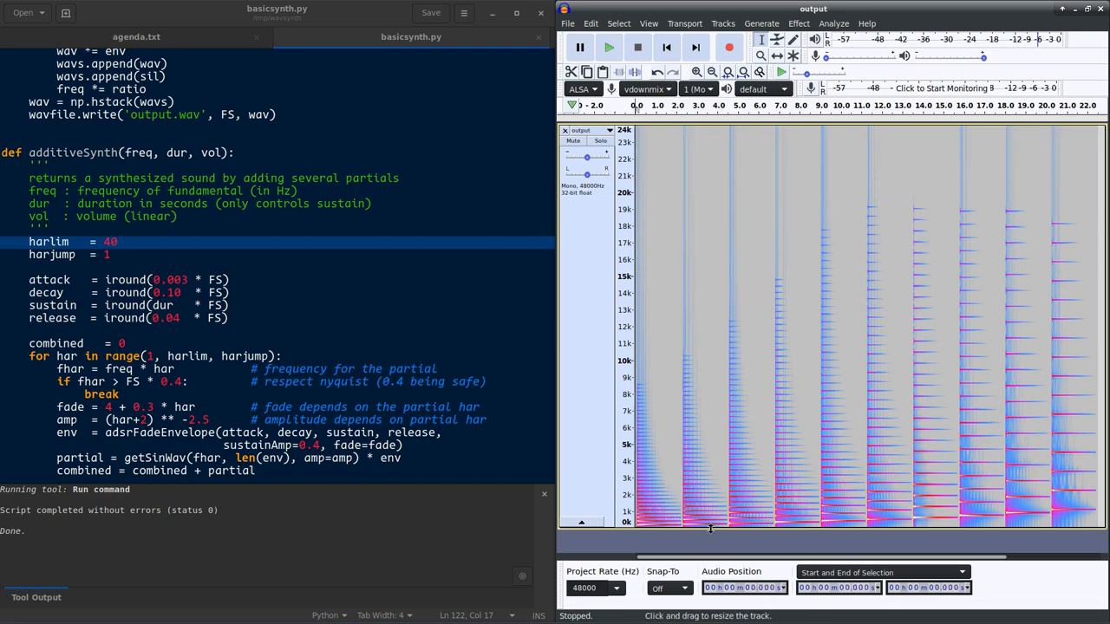
{"action": "left_click", "coordinate": [608, 47]}
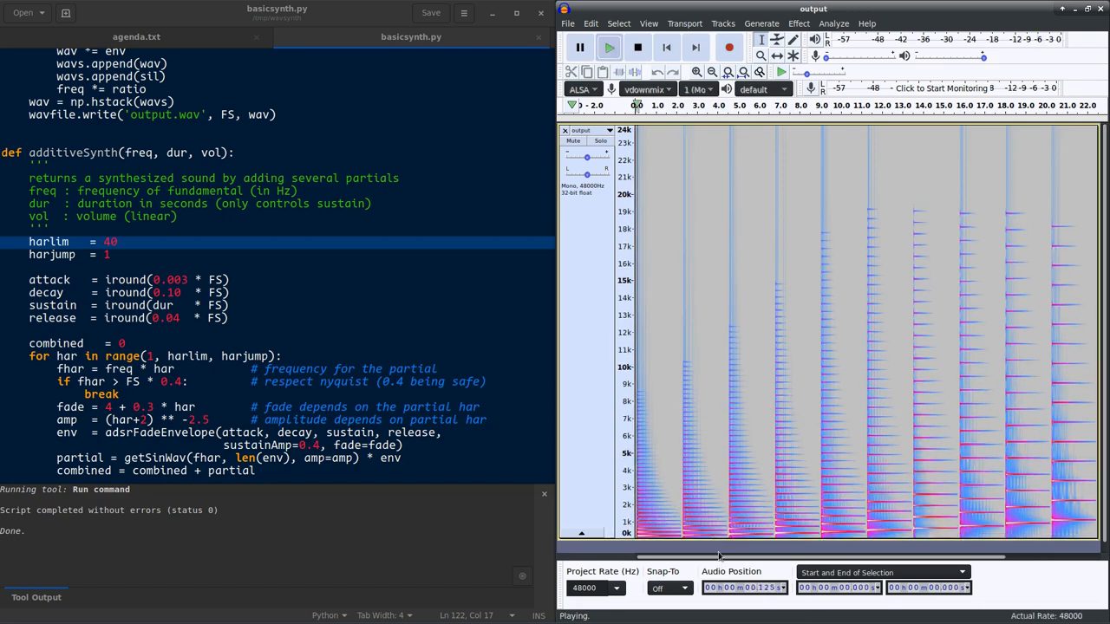